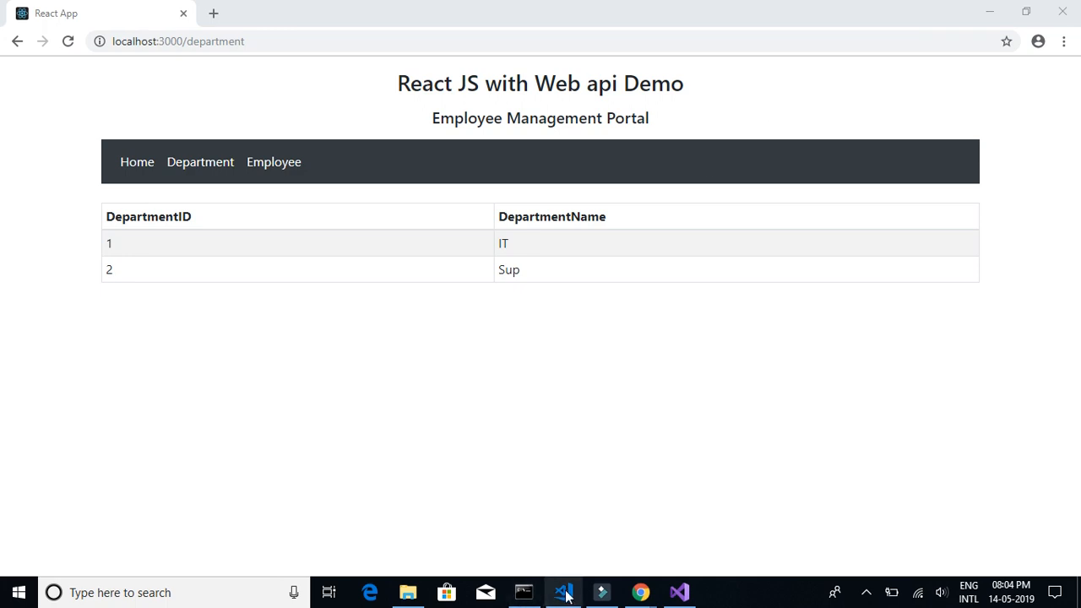
# In Department.js, highlight refreshList's hardcoded IT and Sup records and the deps state name.
pyautogui.click(563, 591)
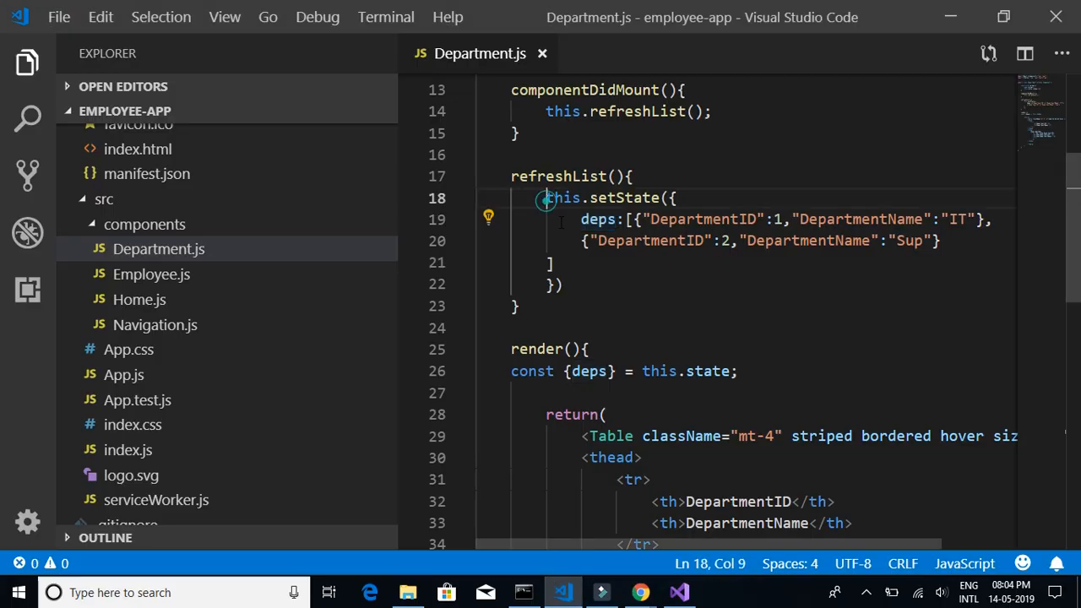
pyautogui.click(652, 218)
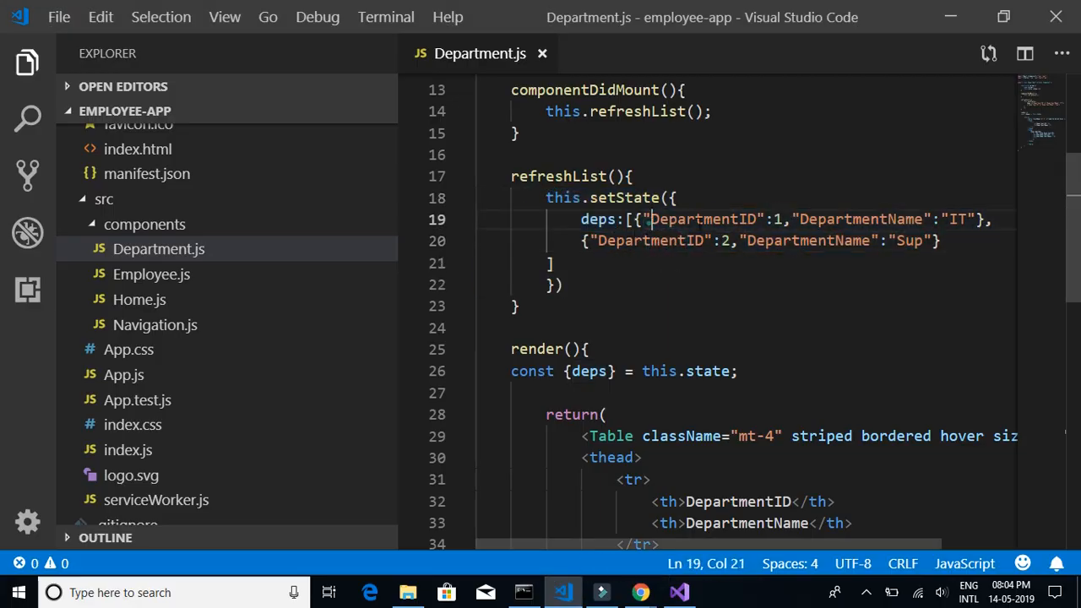
pyautogui.moveTo(651, 219); pyautogui.dragTo(967, 218)
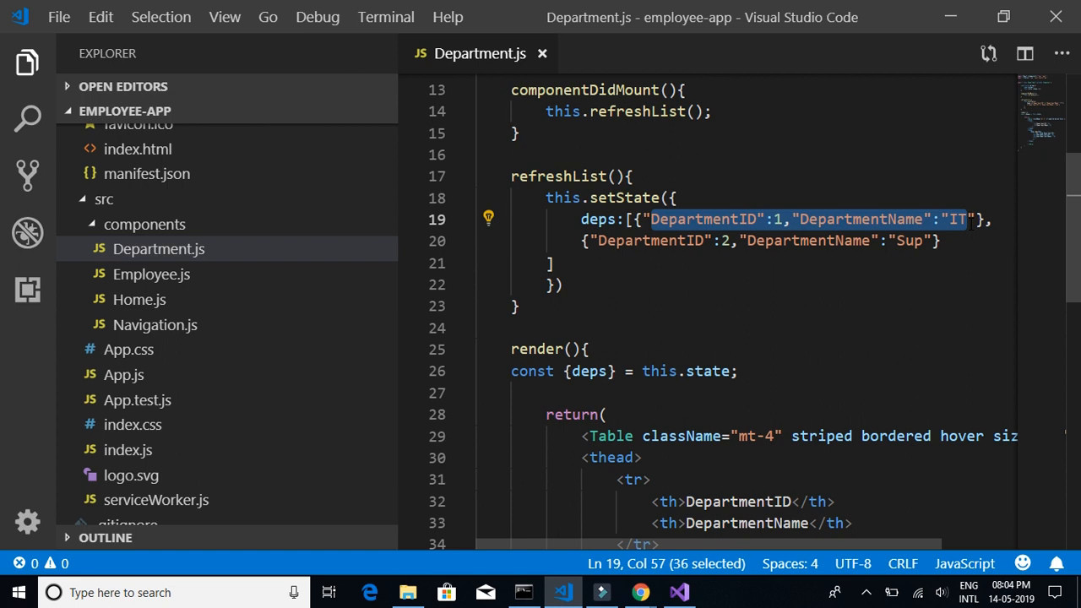
pyautogui.doubleClick(597, 219)
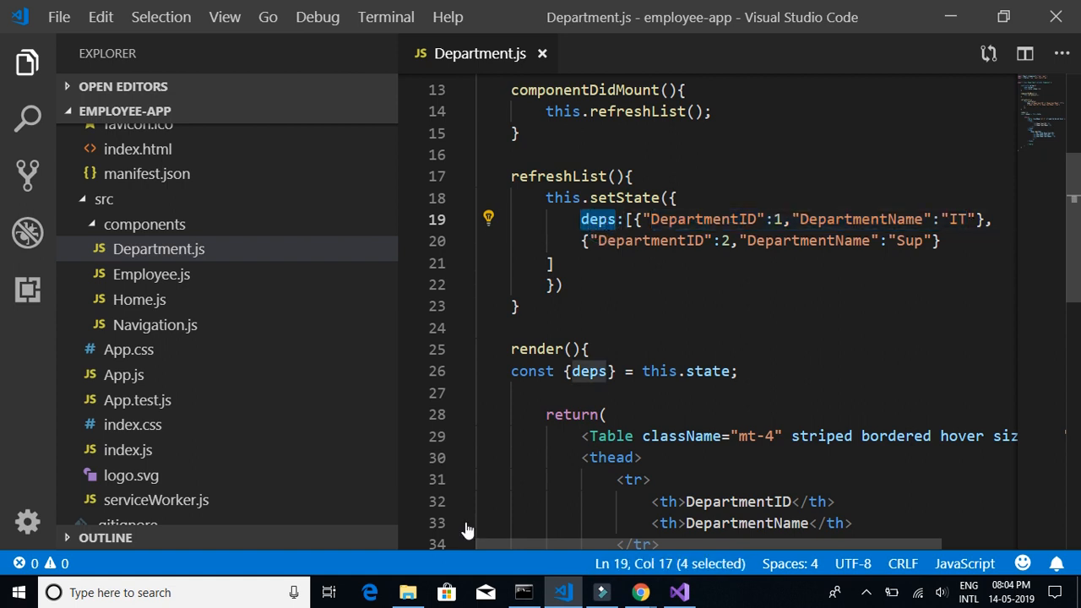
pyautogui.moveTo(639, 592)
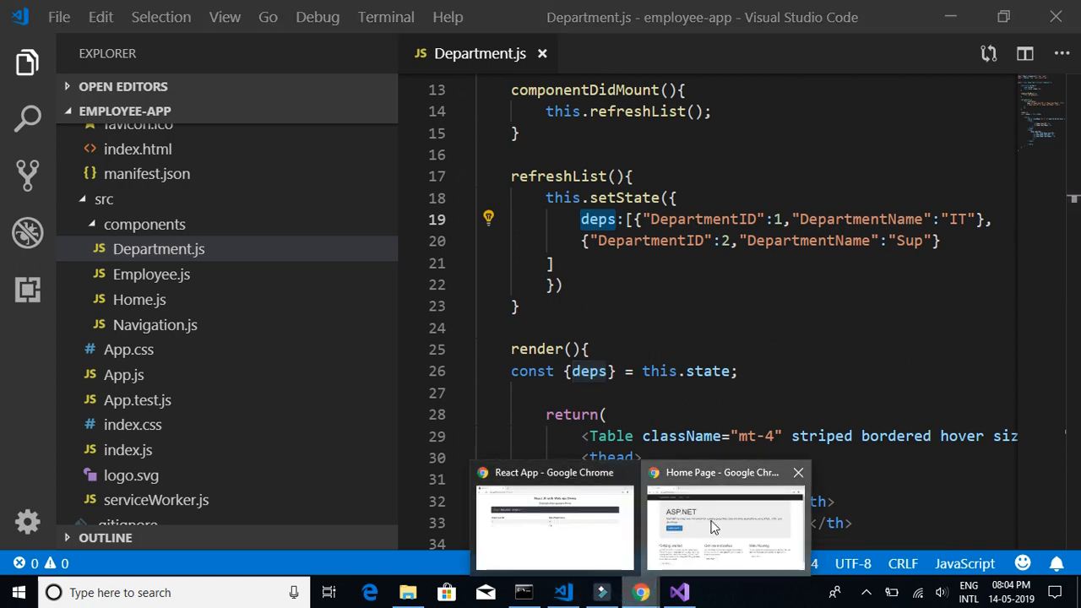
# View the running ASP.NET Web API home page in Chrome, then return to DepartmentController.
pyautogui.click(722, 524)
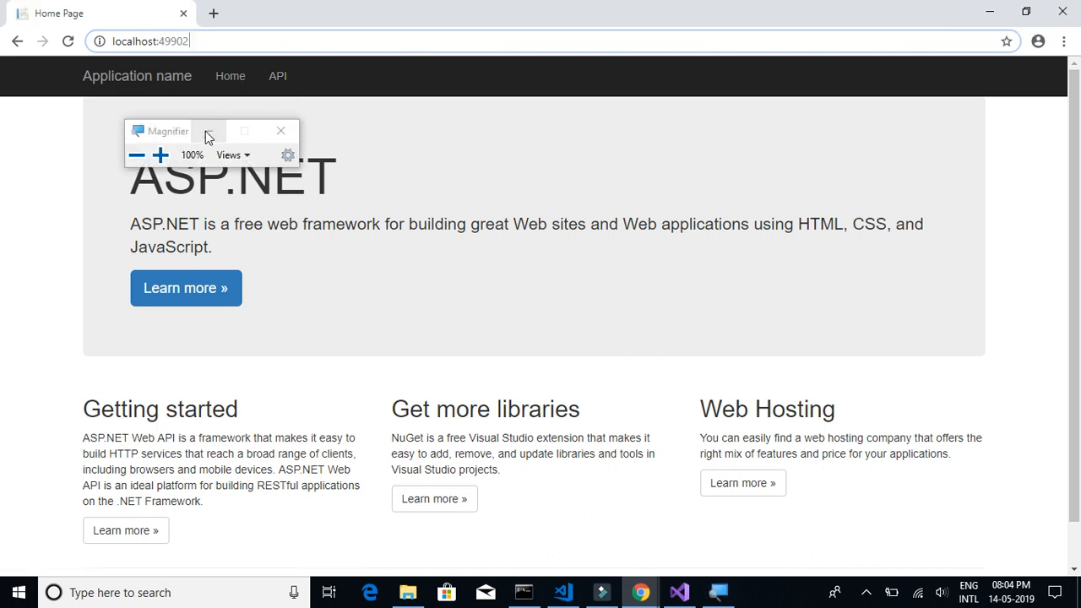
pyautogui.click(280, 130)
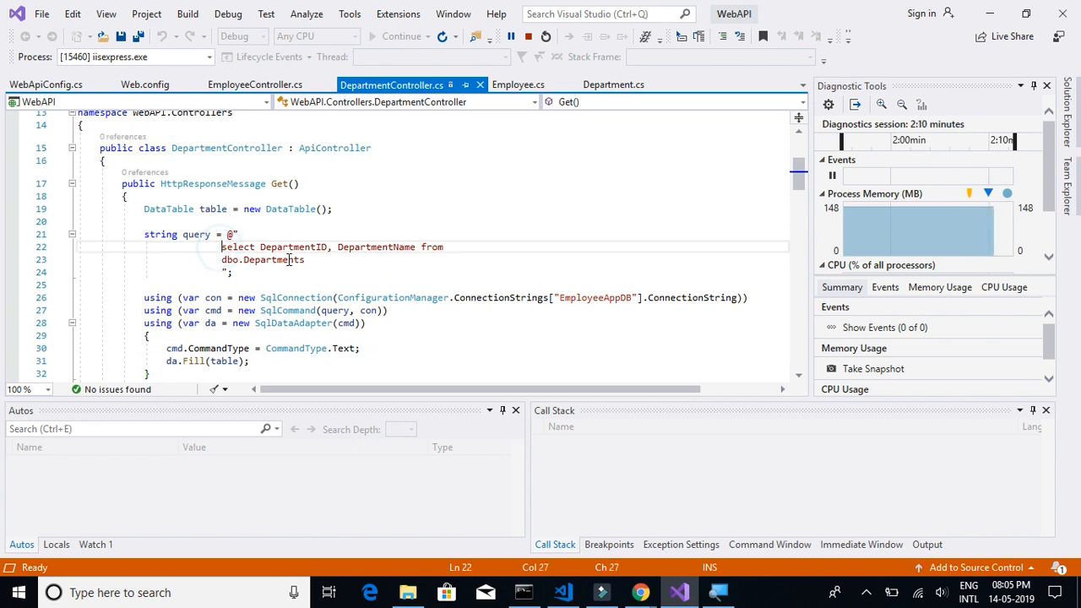
pyautogui.moveTo(222, 246); pyautogui.dragTo(317, 259)
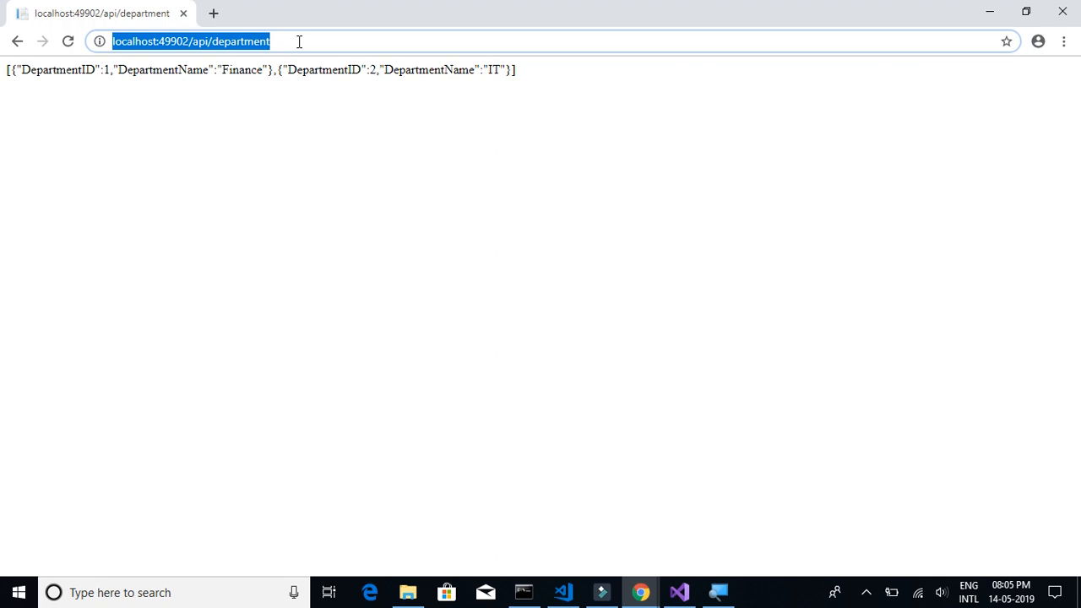
pyautogui.moveTo(600, 571)
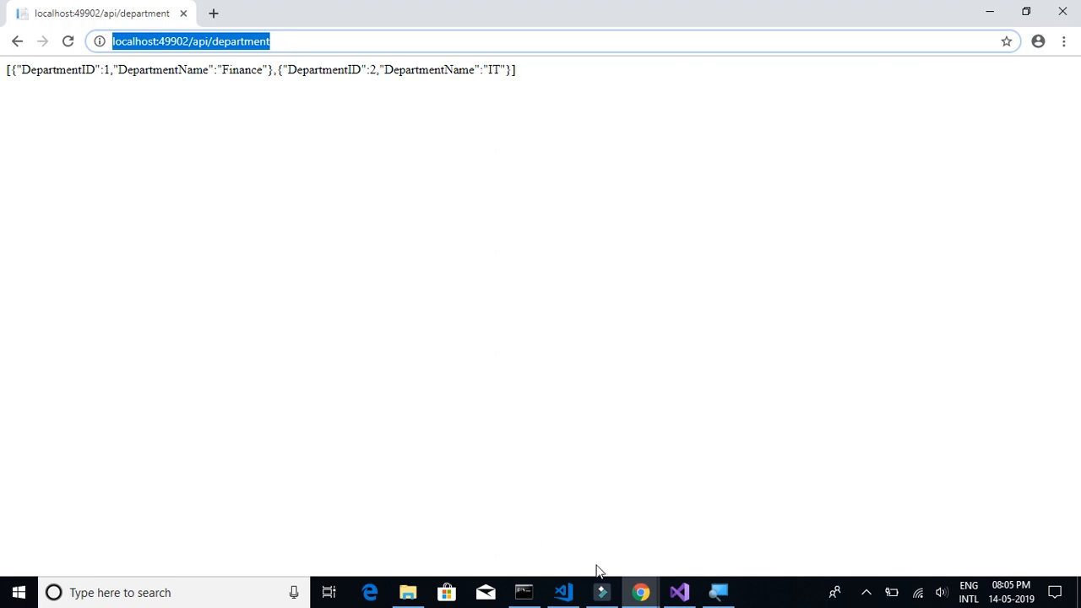
# Delete the hardcoded setState block from refreshList, checking the API address in the browser.
pyautogui.click(563, 592)
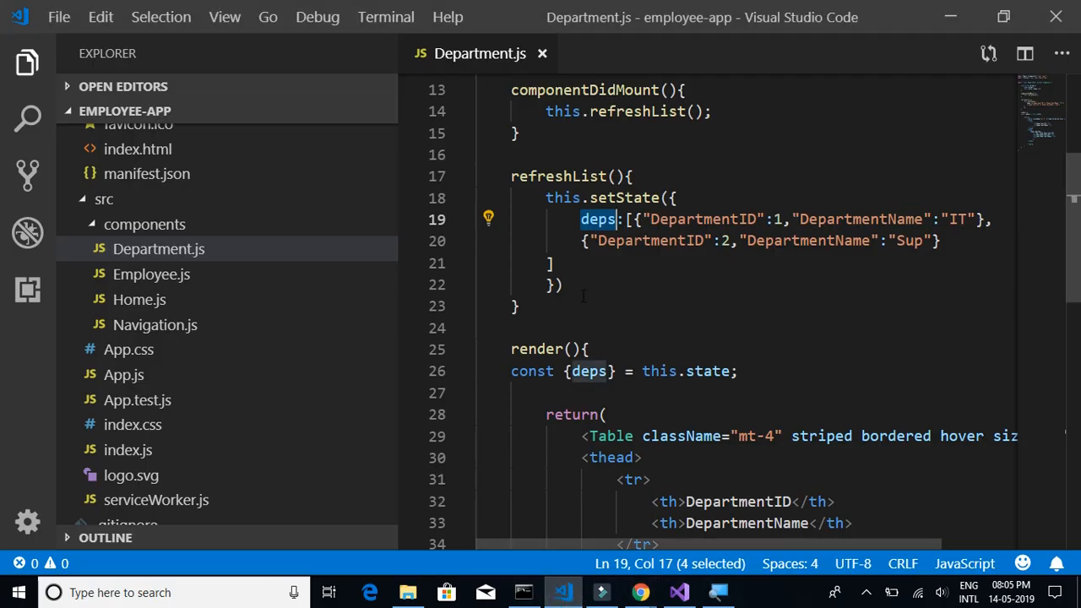
pyautogui.moveTo(580, 218); pyautogui.dragTo(563, 285)
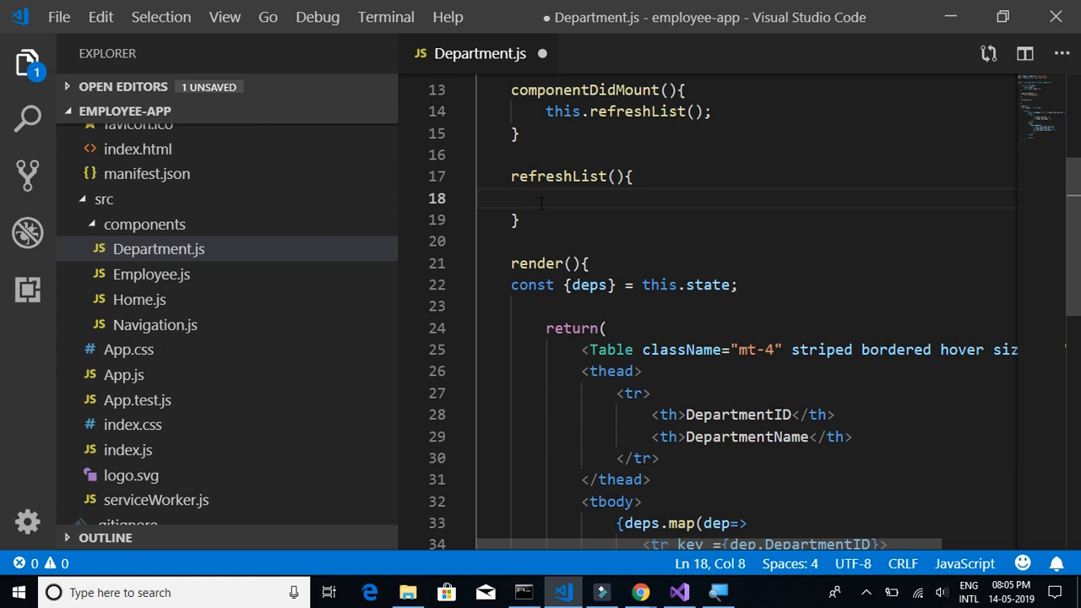
pyautogui.moveTo(659, 580)
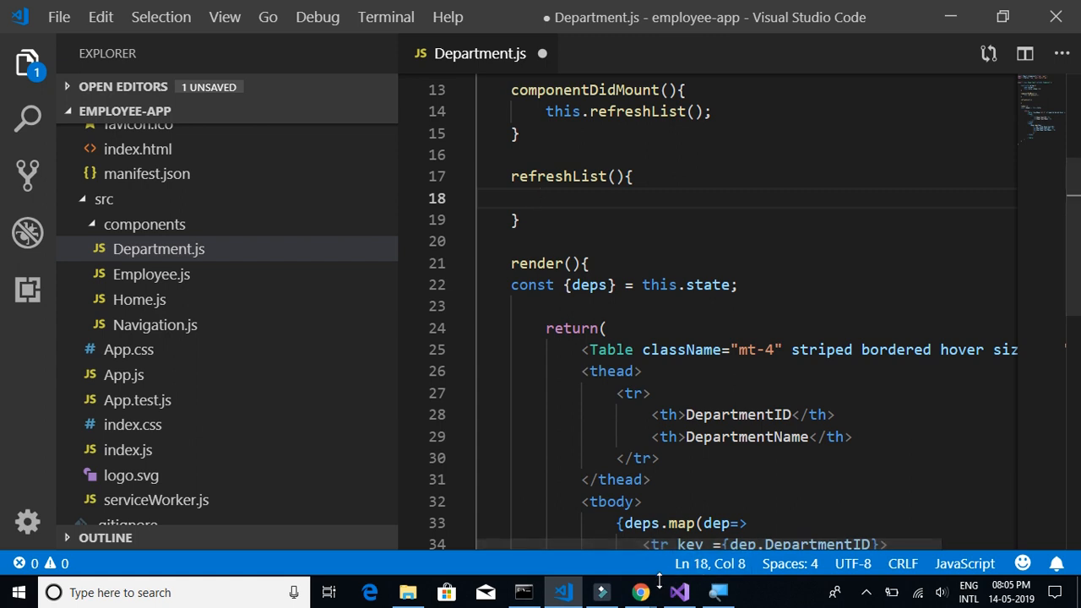
pyautogui.click(639, 592)
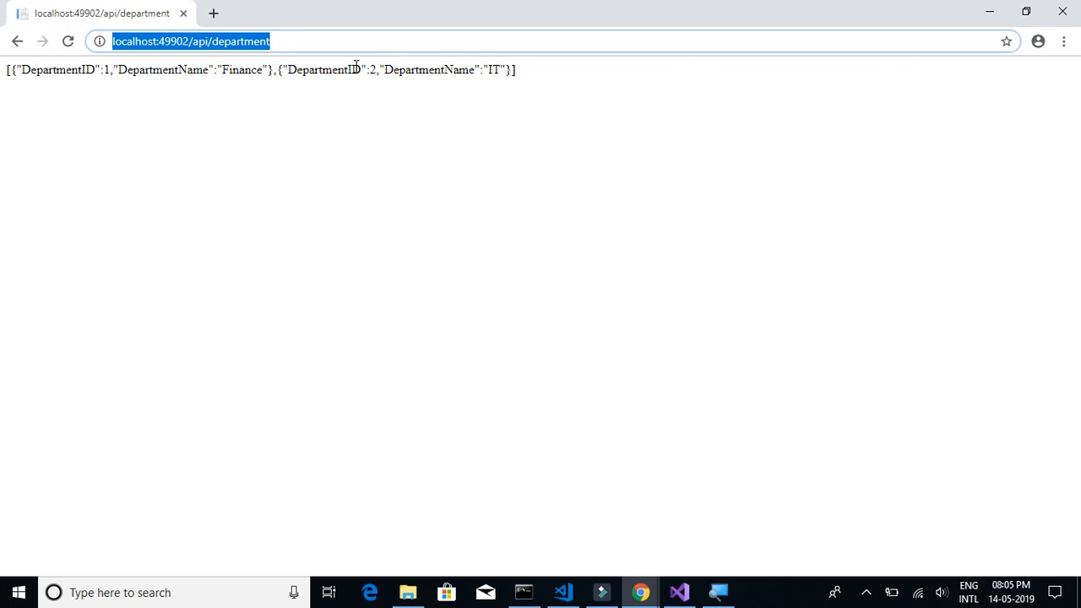
pyautogui.click(561, 592)
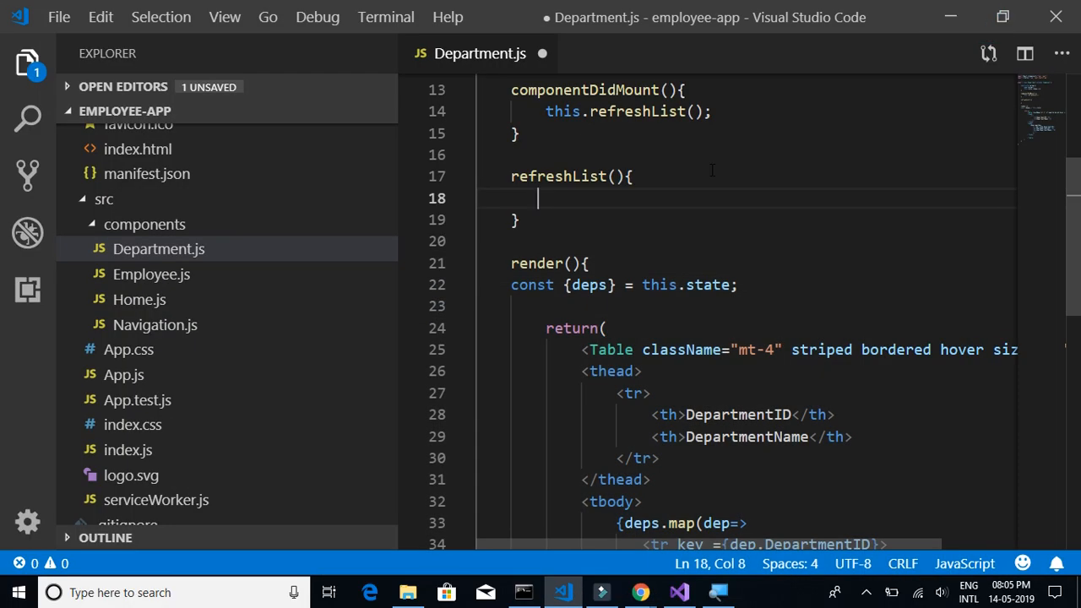
pyautogui.write('fetch(')
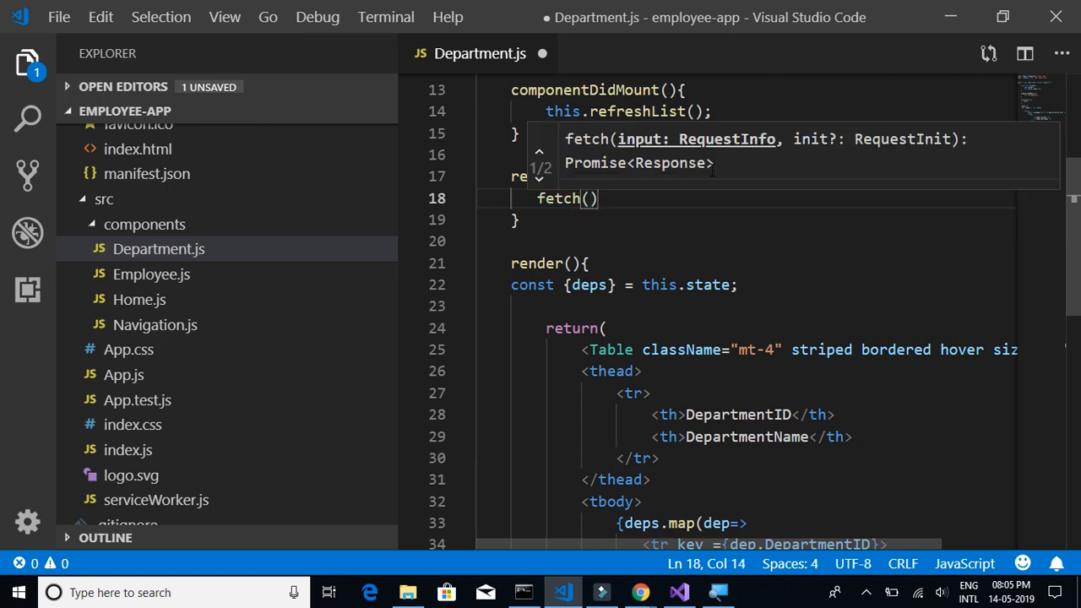
pyautogui.write("''")
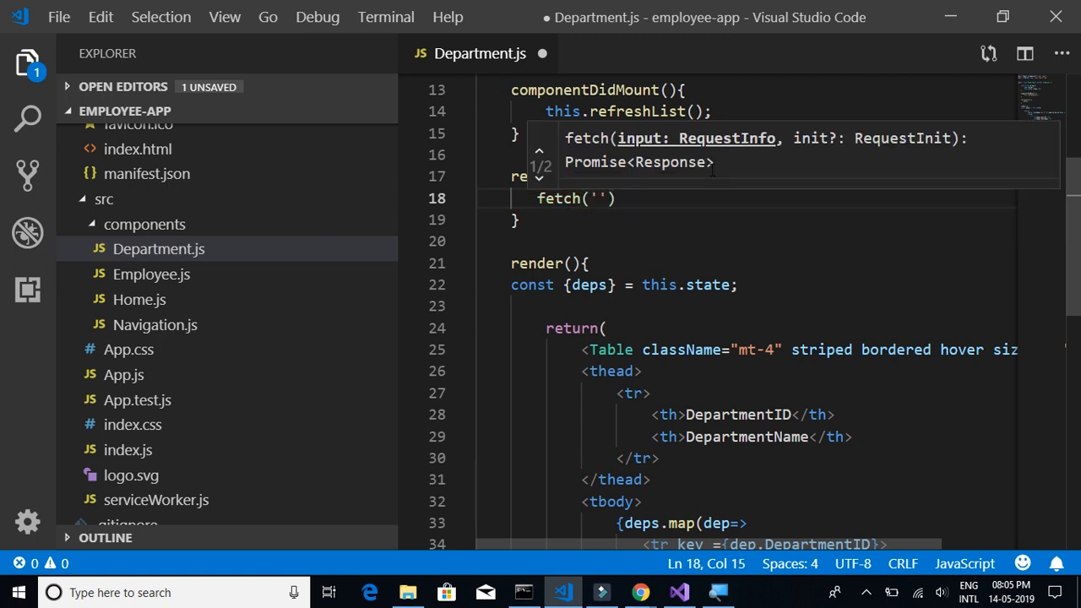
pyautogui.write('http://localhost:49902/api/department')
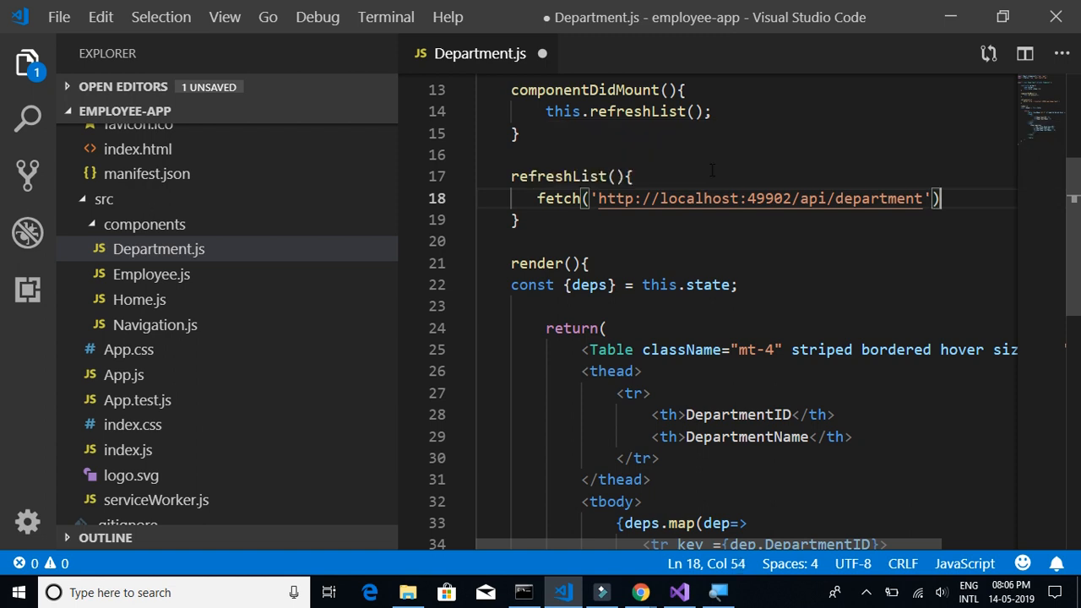
pyautogui.write('.')
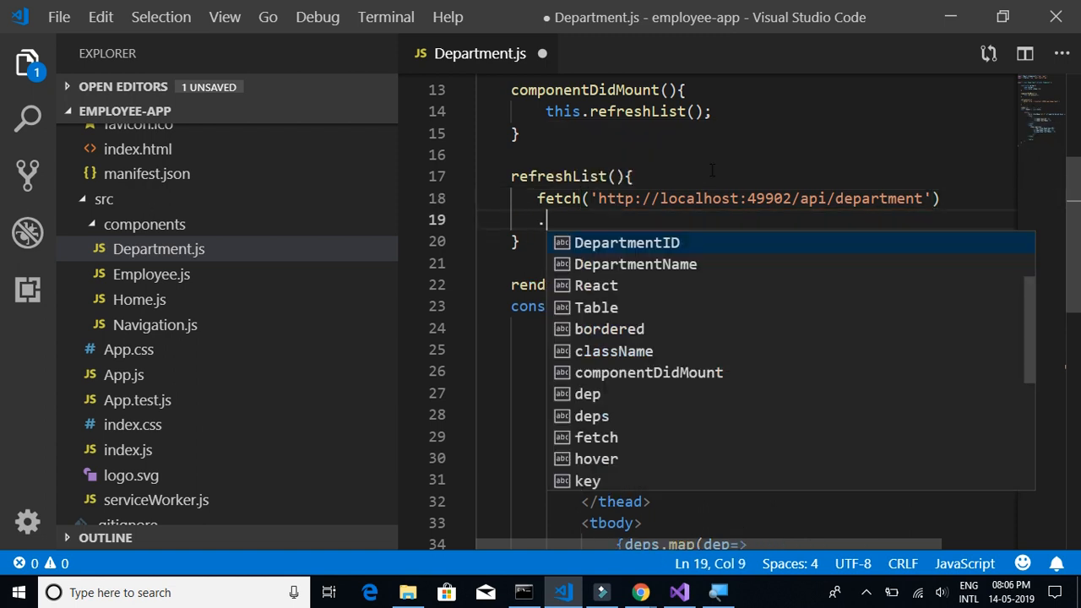
pyautogui.write('then')
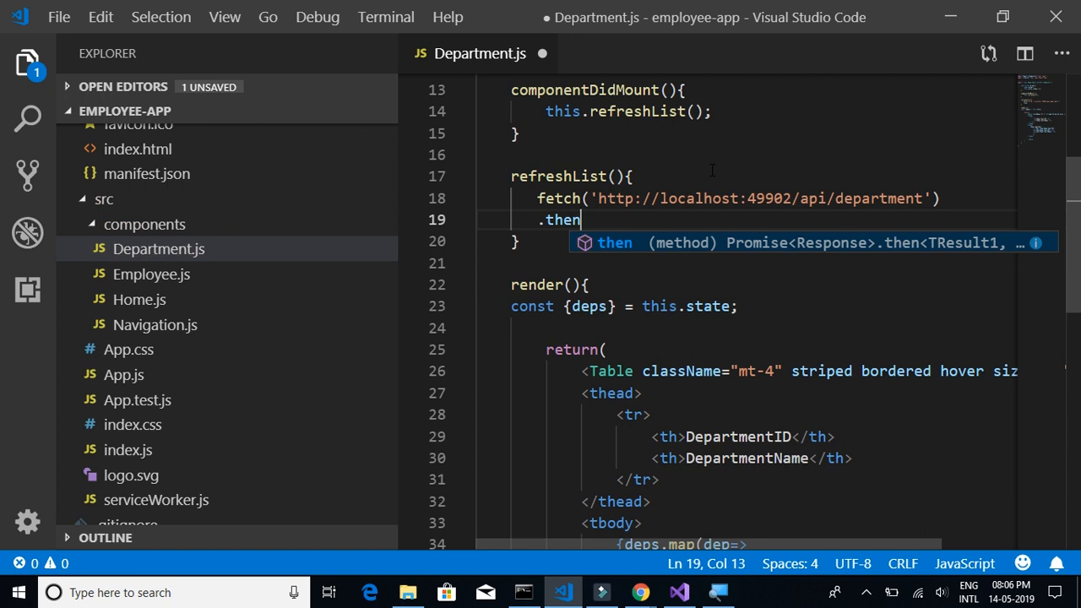
pyautogui.write('(res')
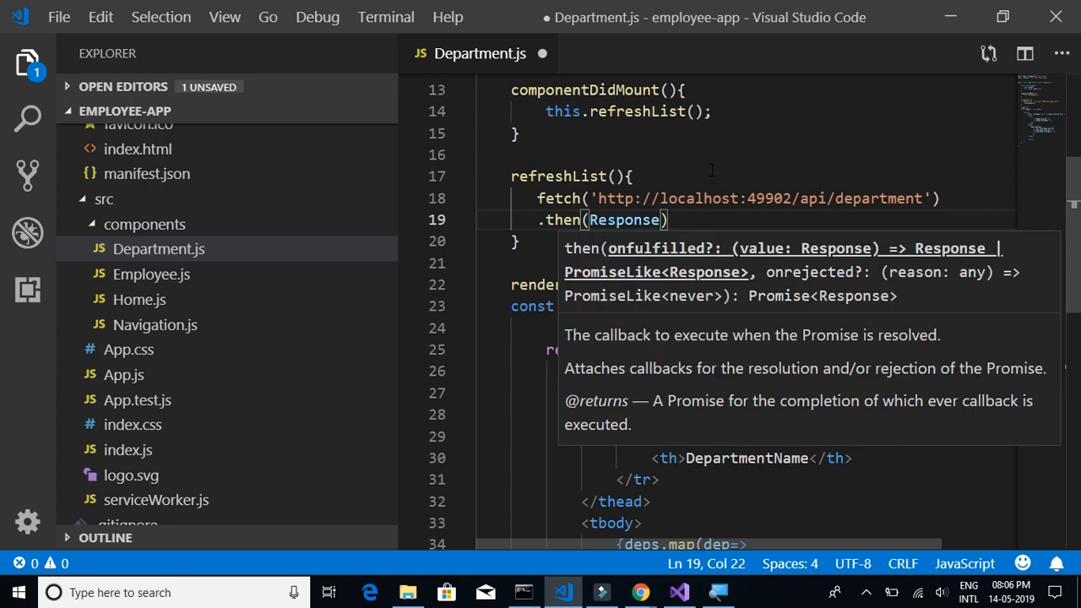
pyautogui.press('Backspace')
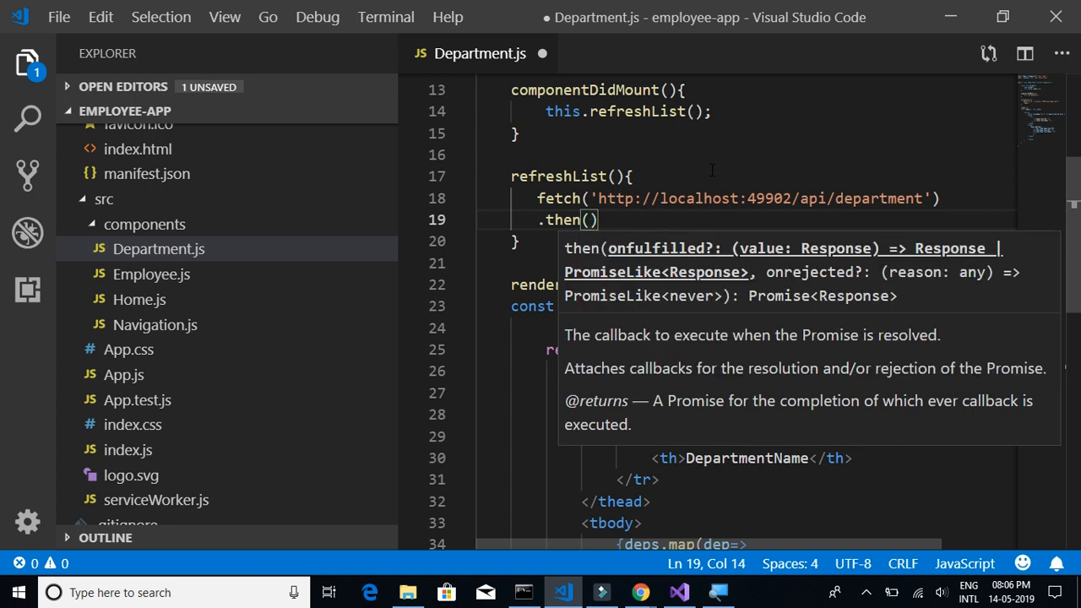
pyautogui.write('response=')
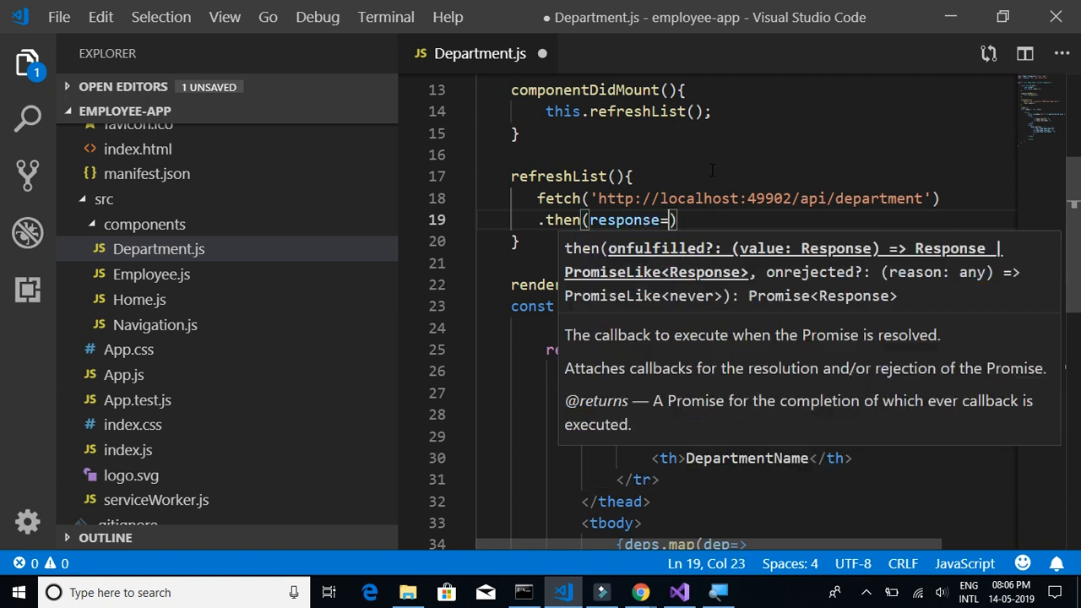
pyautogui.write('>')
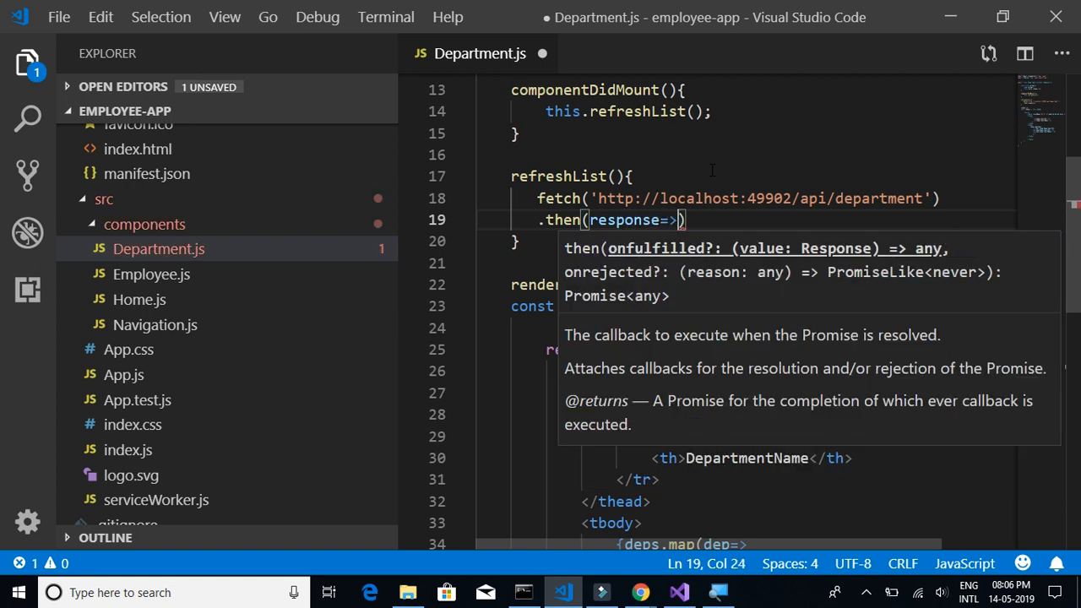
pyautogui.write('response.')
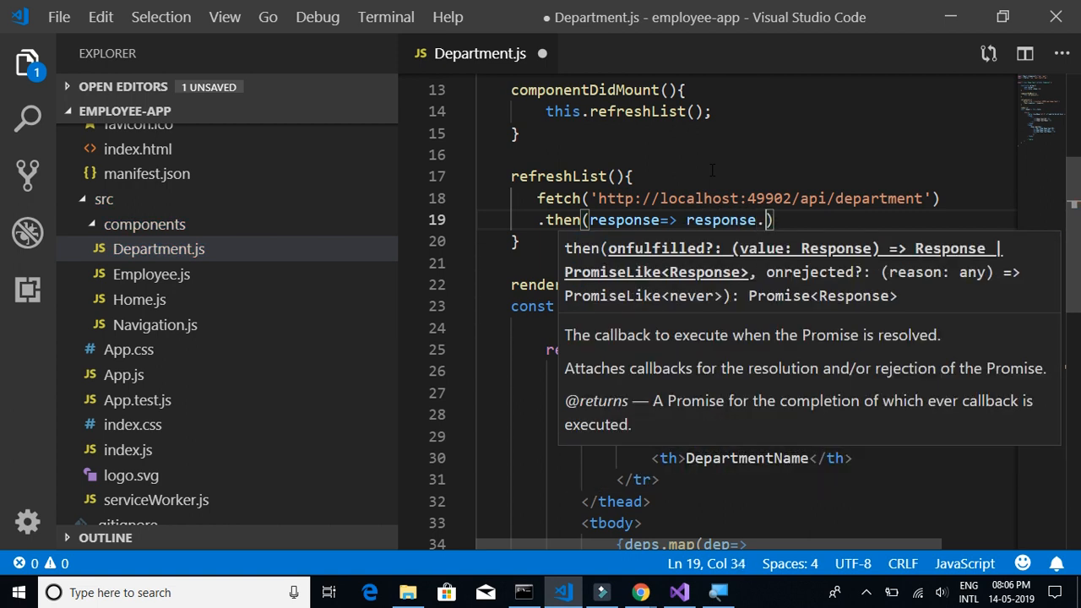
pyautogui.write('json()')
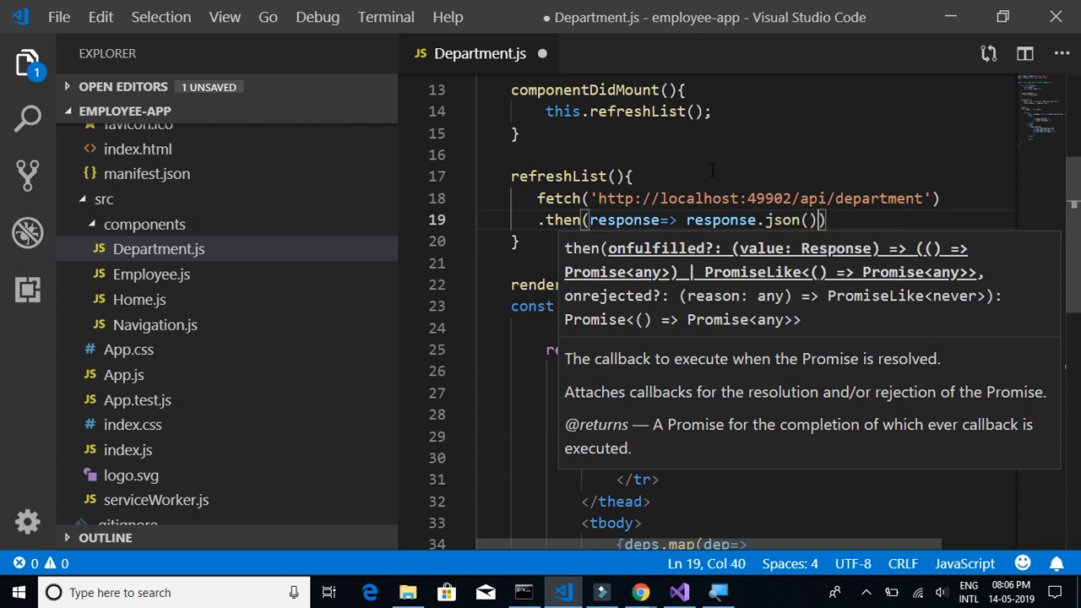
pyautogui.press('Enter')
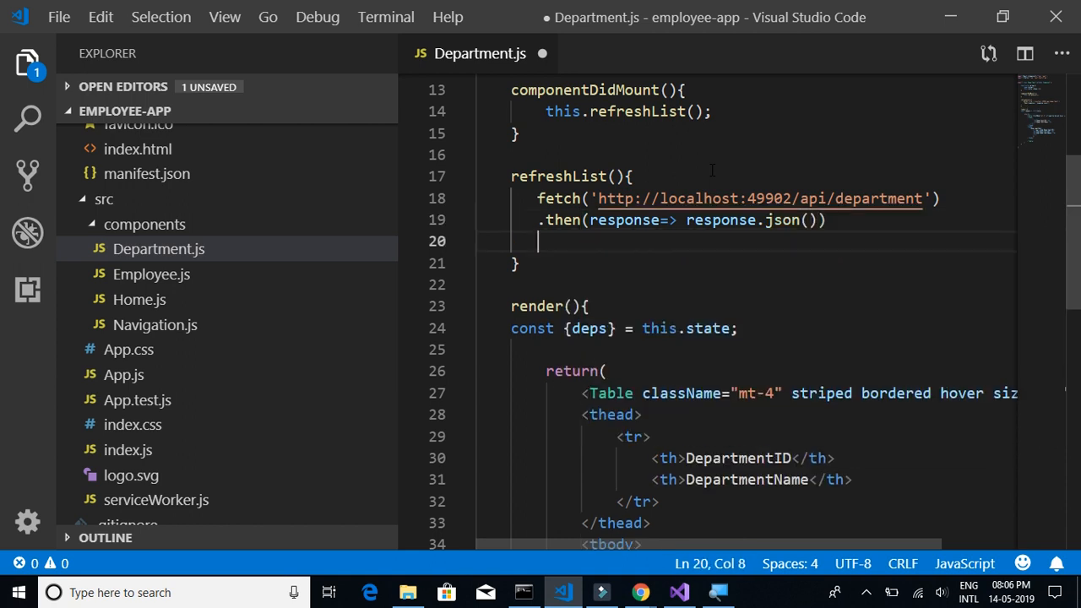
# Chain .then(data => ) after the JSON parse, opening a blank line inside it.
pyautogui.write('.')
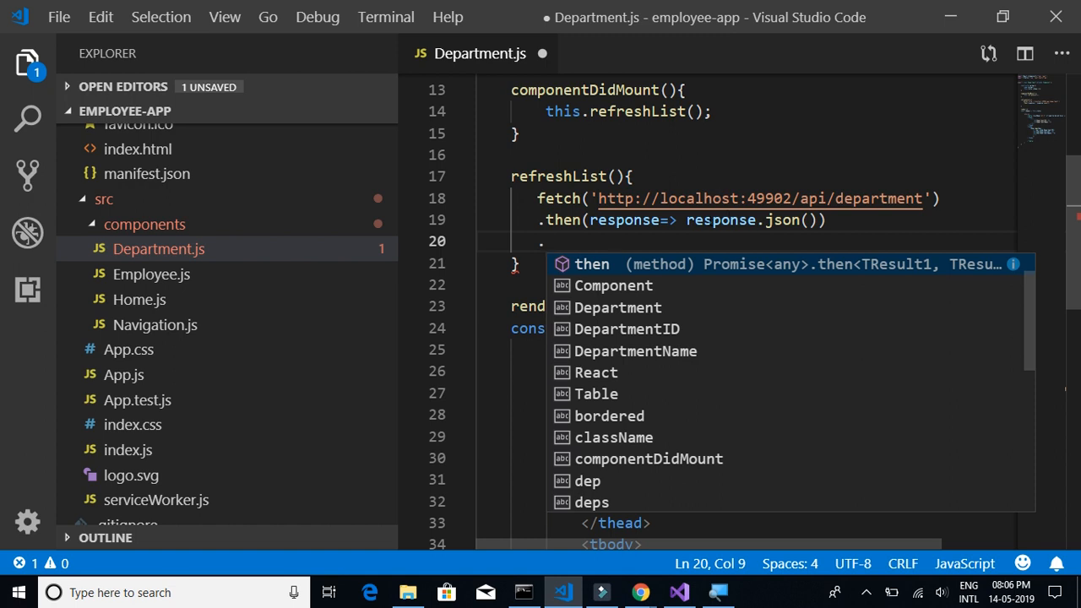
pyautogui.write('then(')
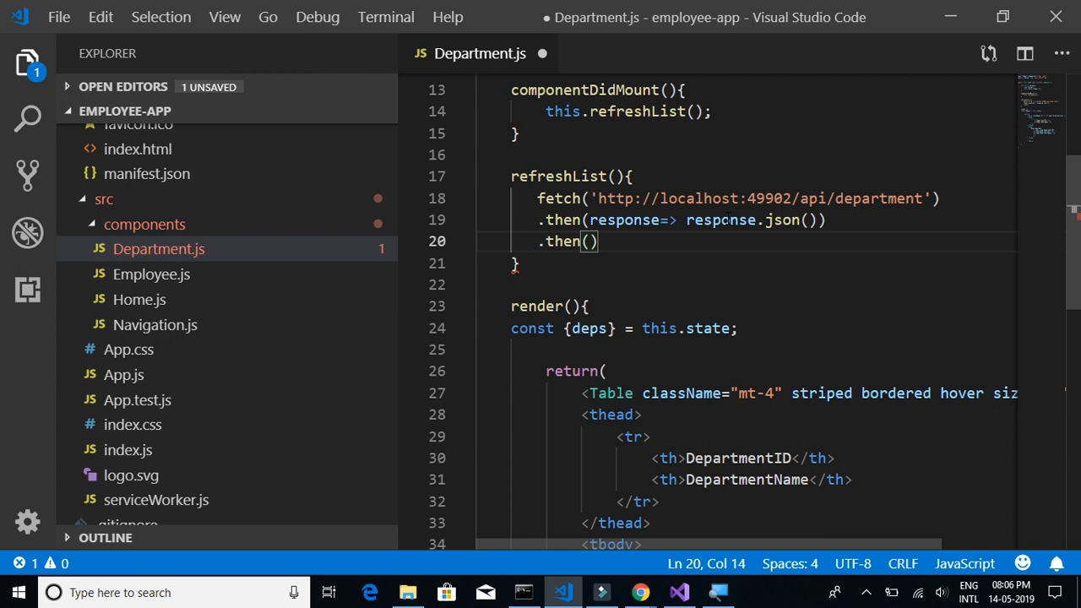
pyautogui.write('date')
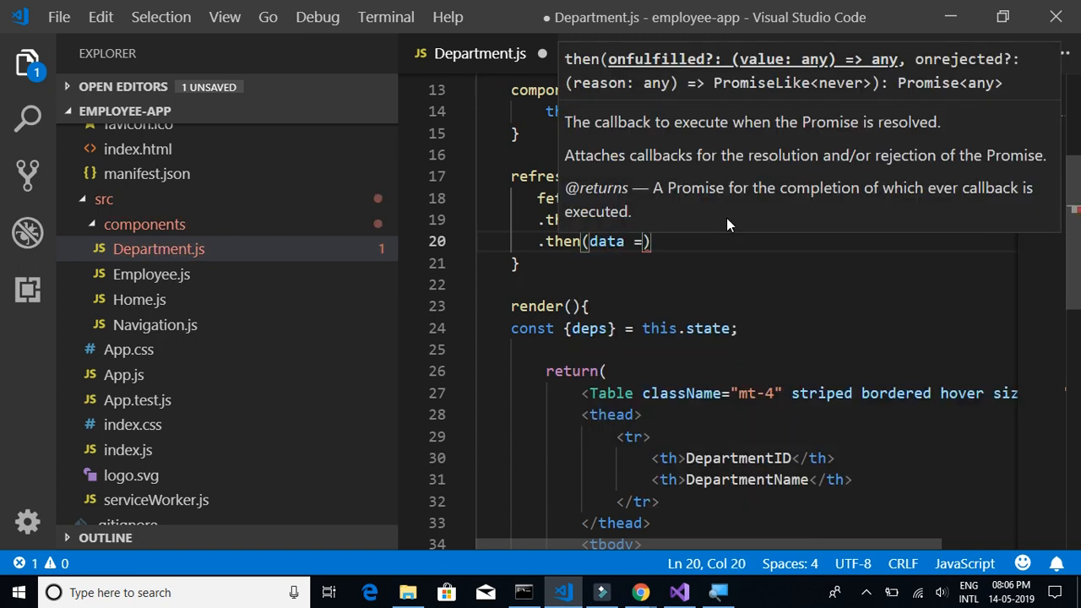
pyautogui.click(605, 242)
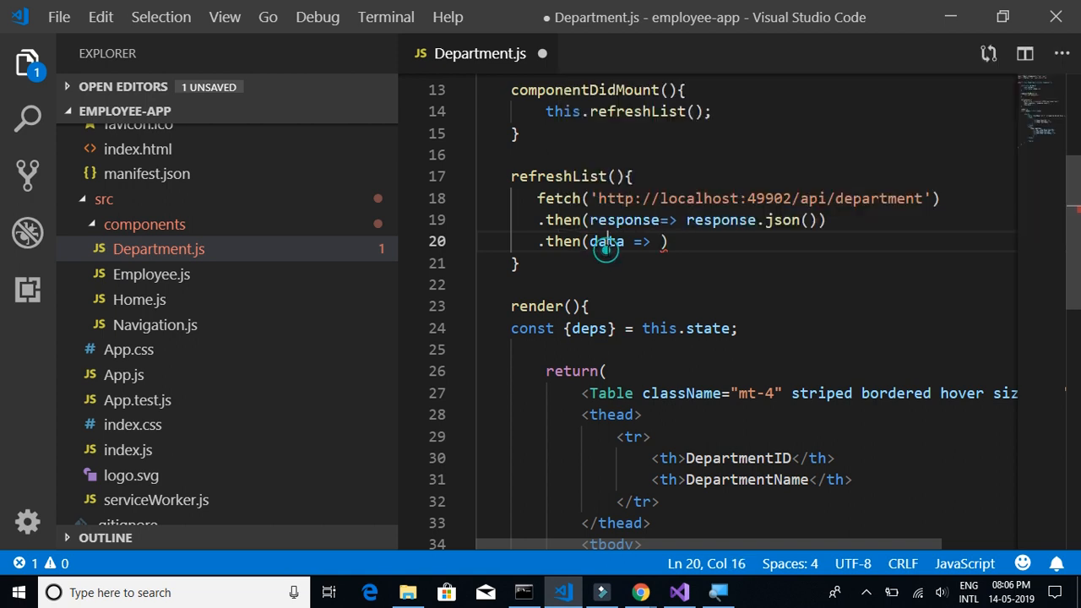
pyautogui.doubleClick(607, 242)
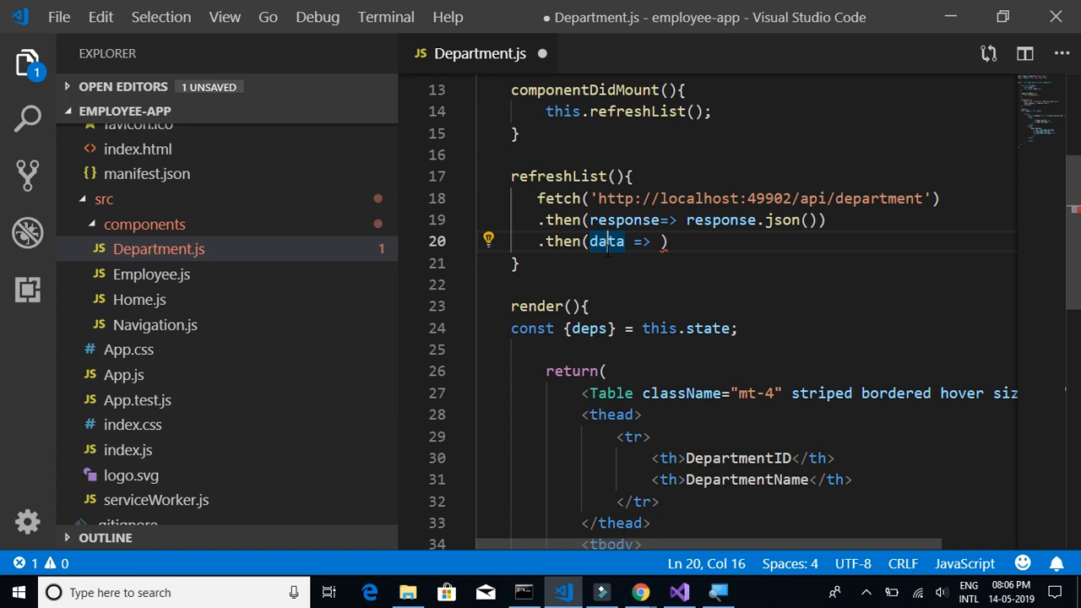
pyautogui.click(652, 242)
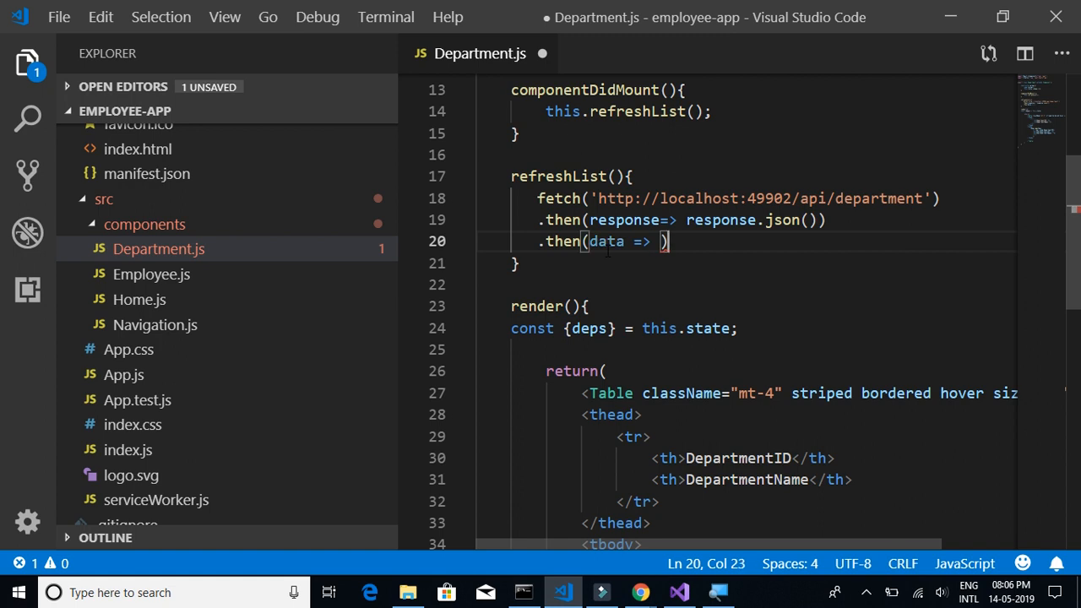
pyautogui.press('Enter')
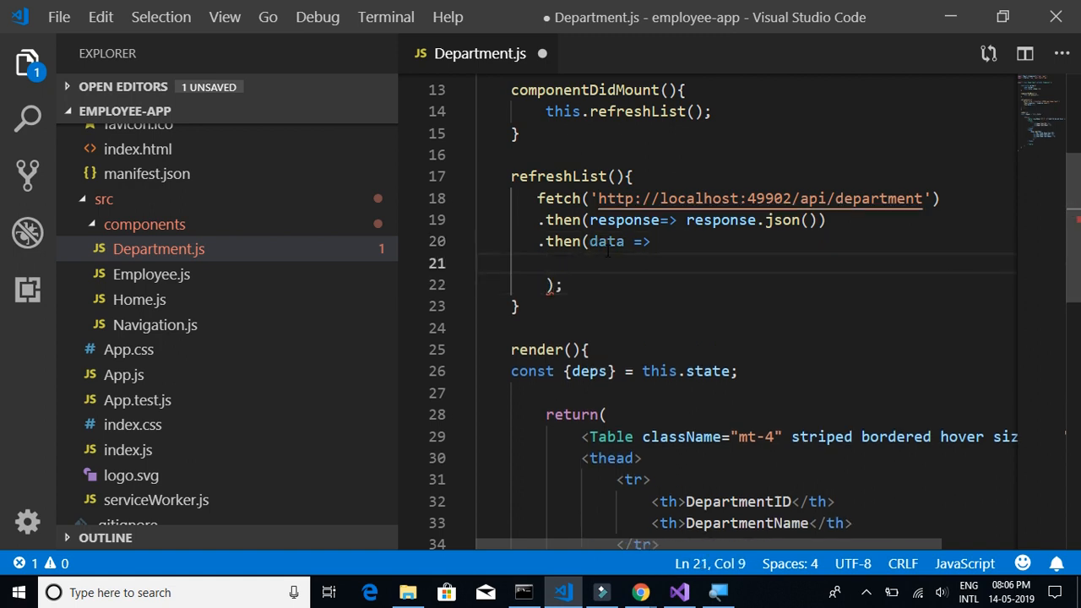
# Write this.setState({deps:data}) in the data handler and save Department.js.
pyautogui.write('t')
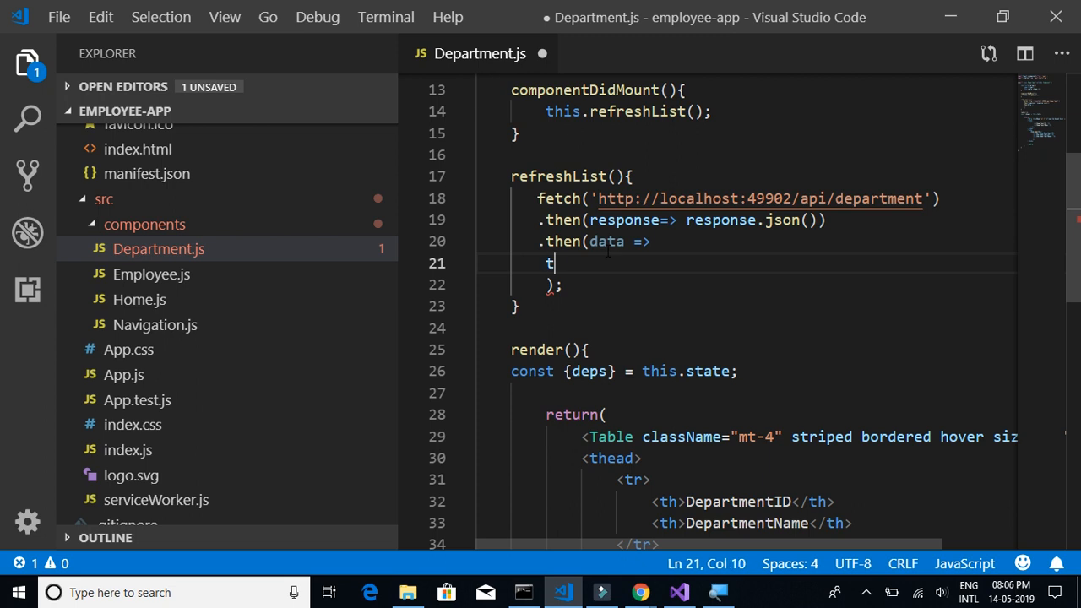
pyautogui.write('hi')
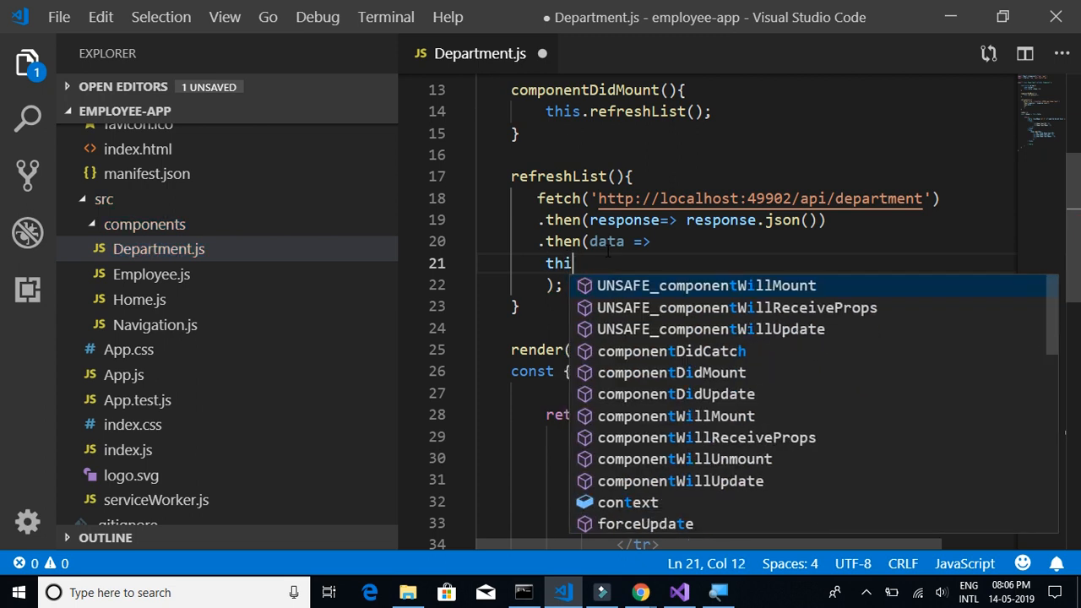
pyautogui.write('s.')
pyautogui.click(598, 242)
pyautogui.write(' {')
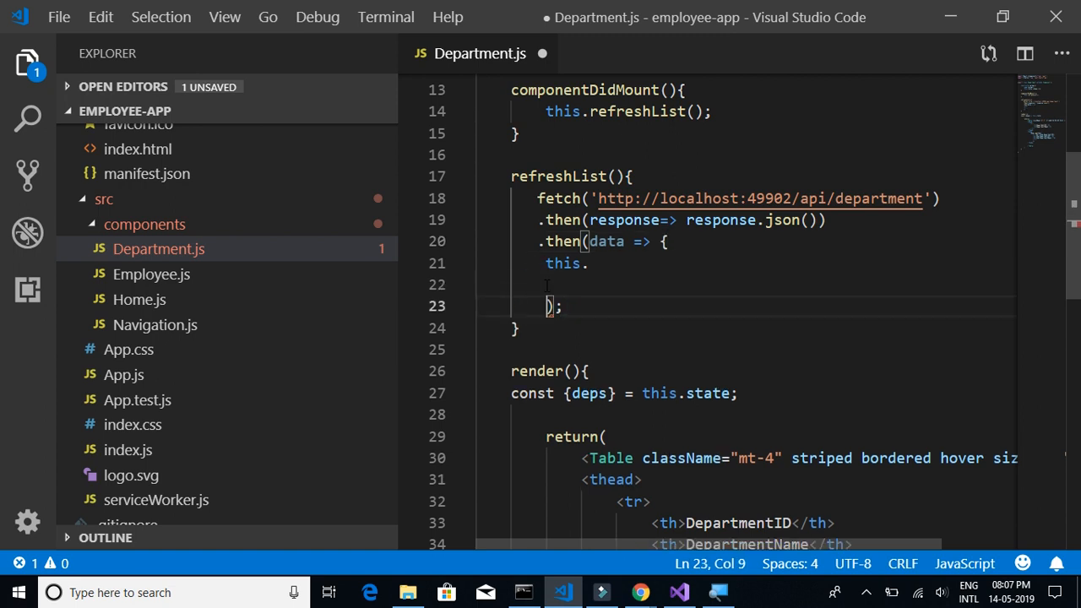
pyautogui.write('}')
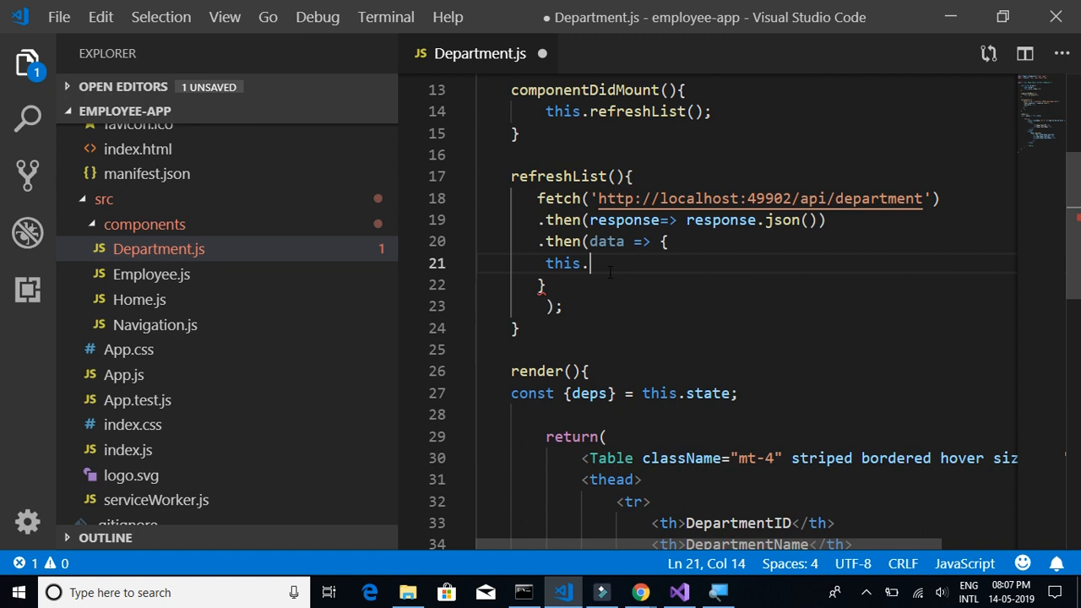
pyautogui.write('st')
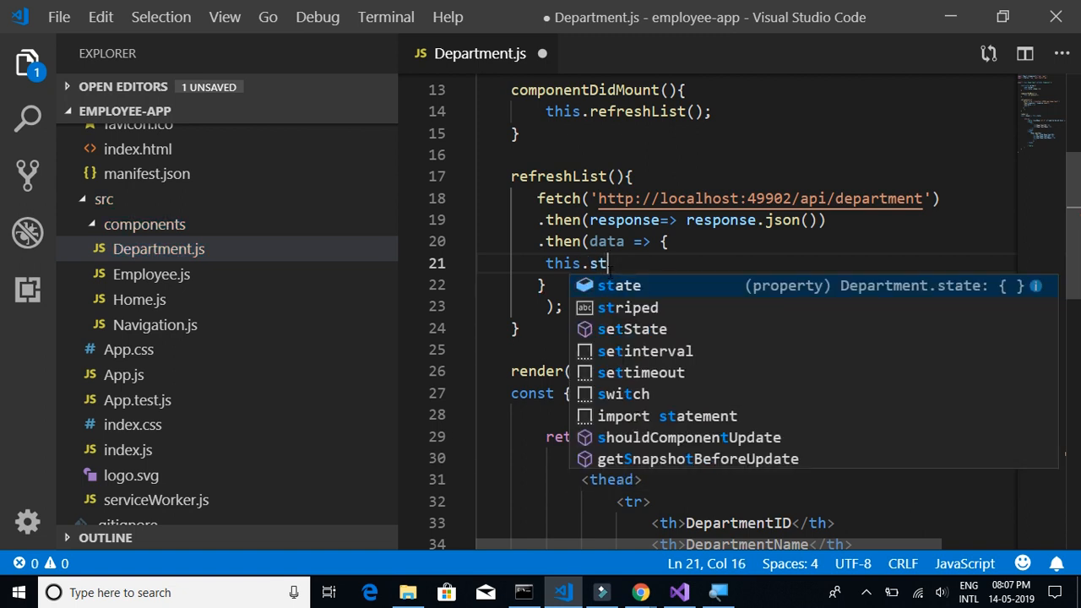
pyautogui.write('etState')
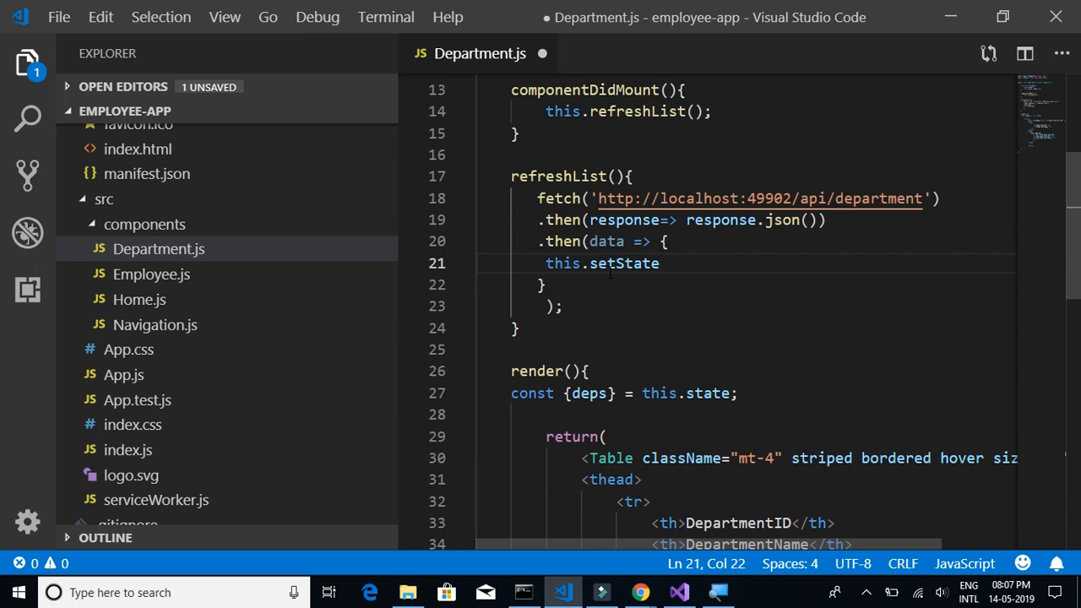
pyautogui.write('({})')
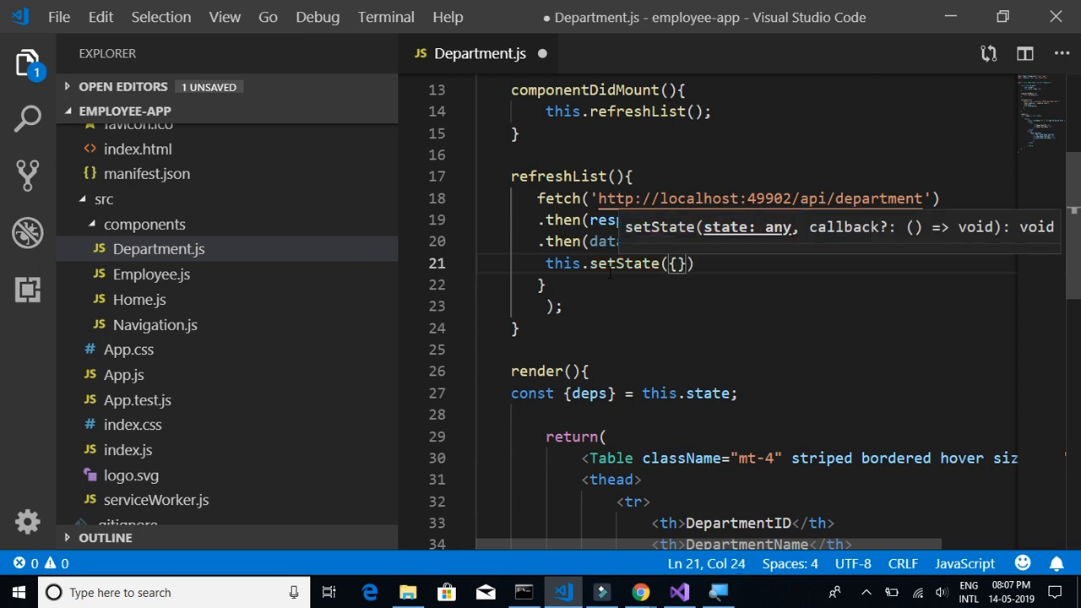
pyautogui.write('deps')
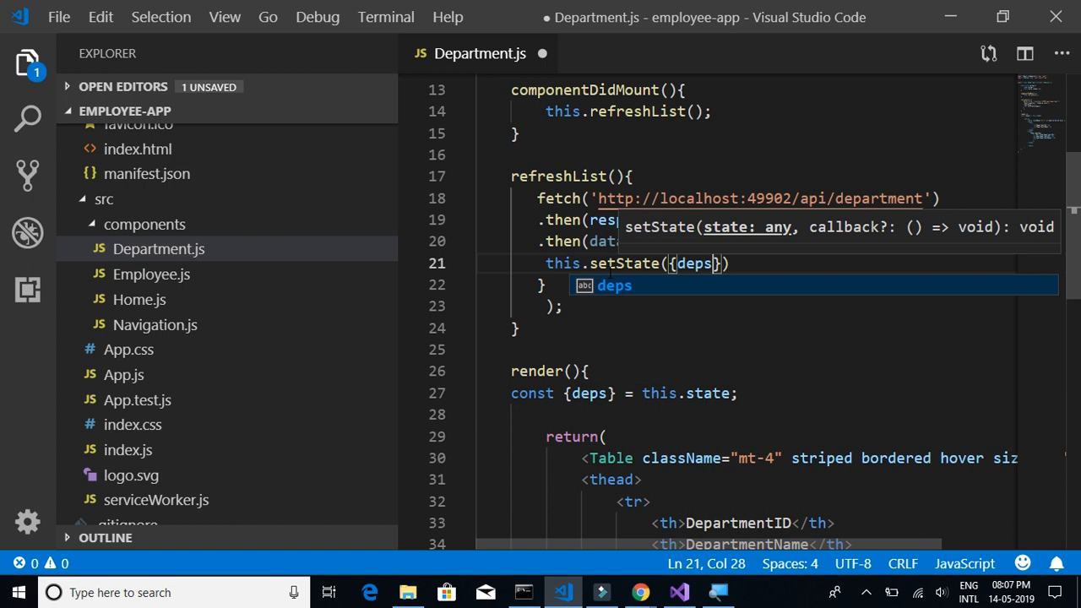
pyautogui.write(':data')
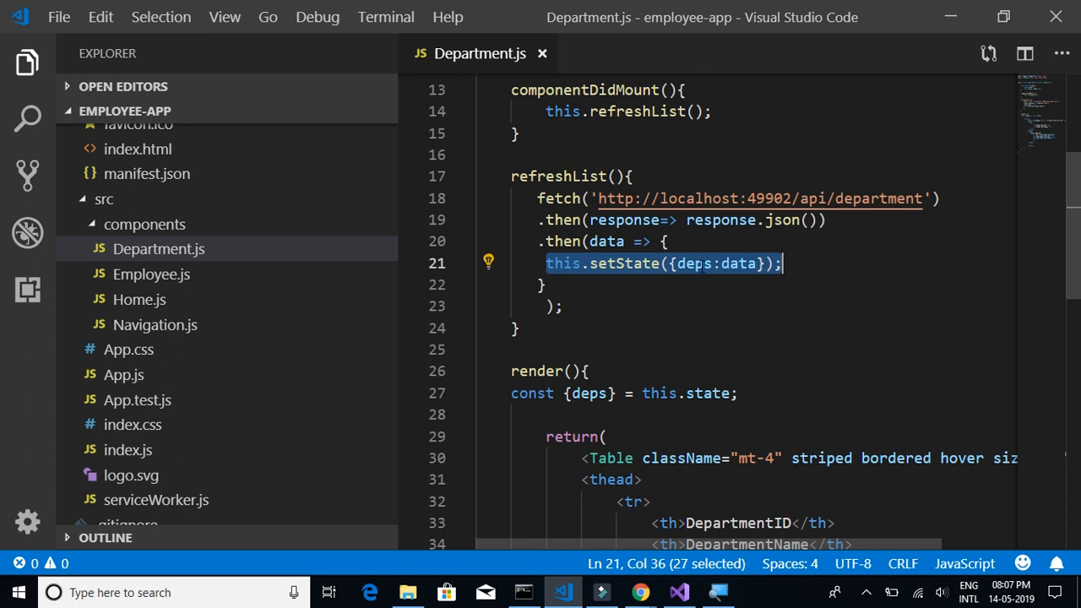
pyautogui.click(738, 262)
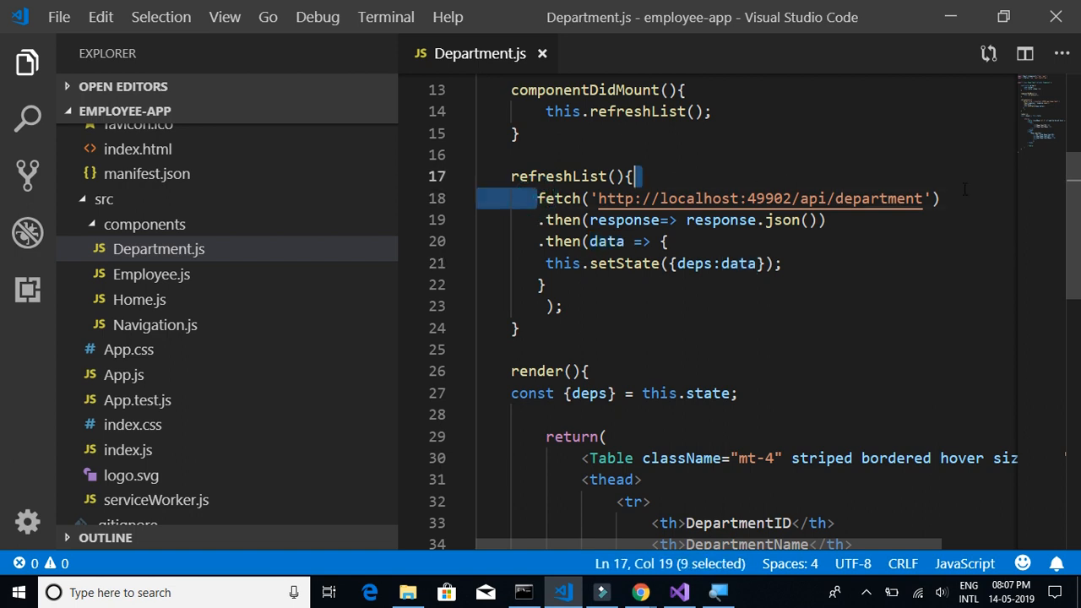
pyautogui.doubleClick(604, 241)
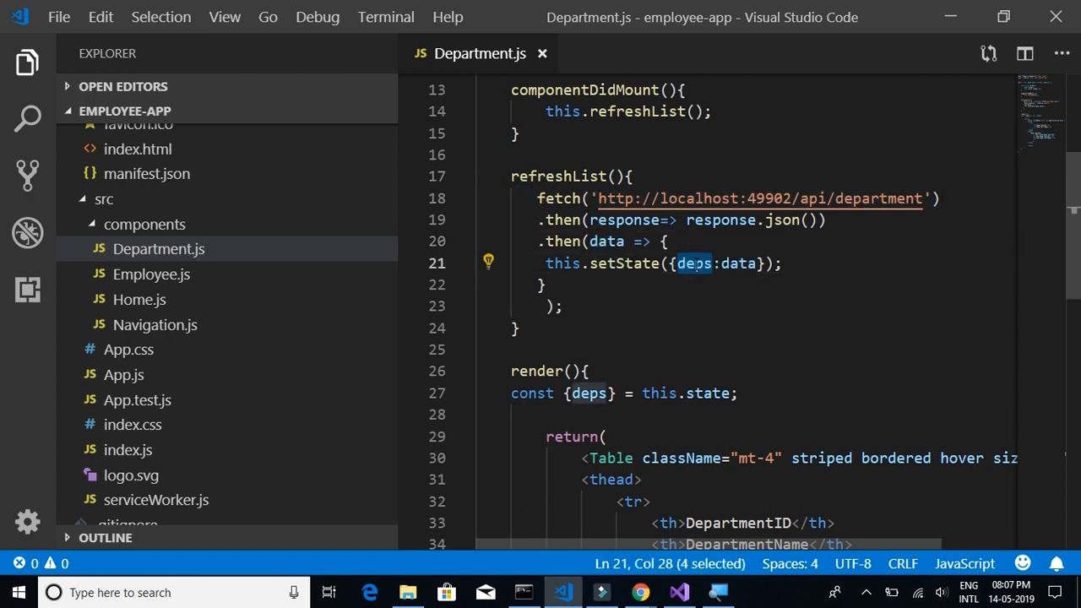
pyautogui.moveTo(718, 358)
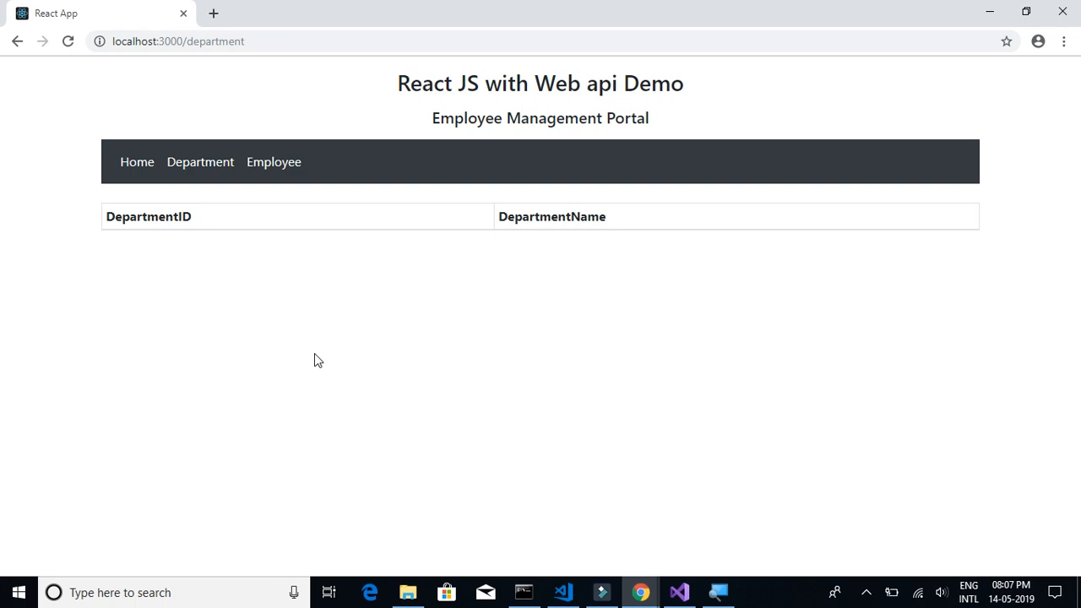
pyautogui.moveTo(615, 319)
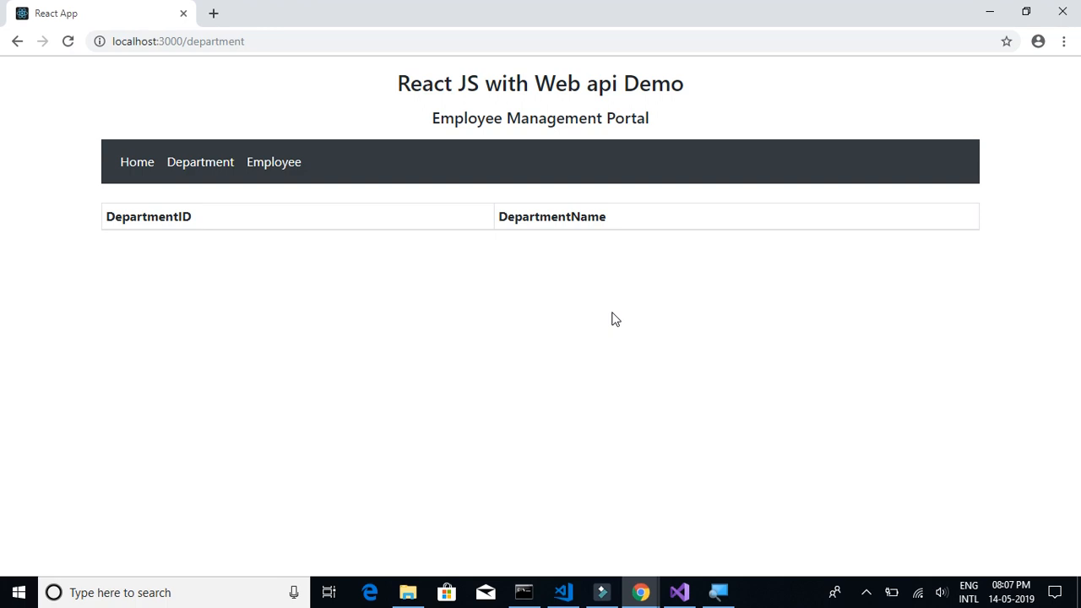
pyautogui.moveTo(696, 228)
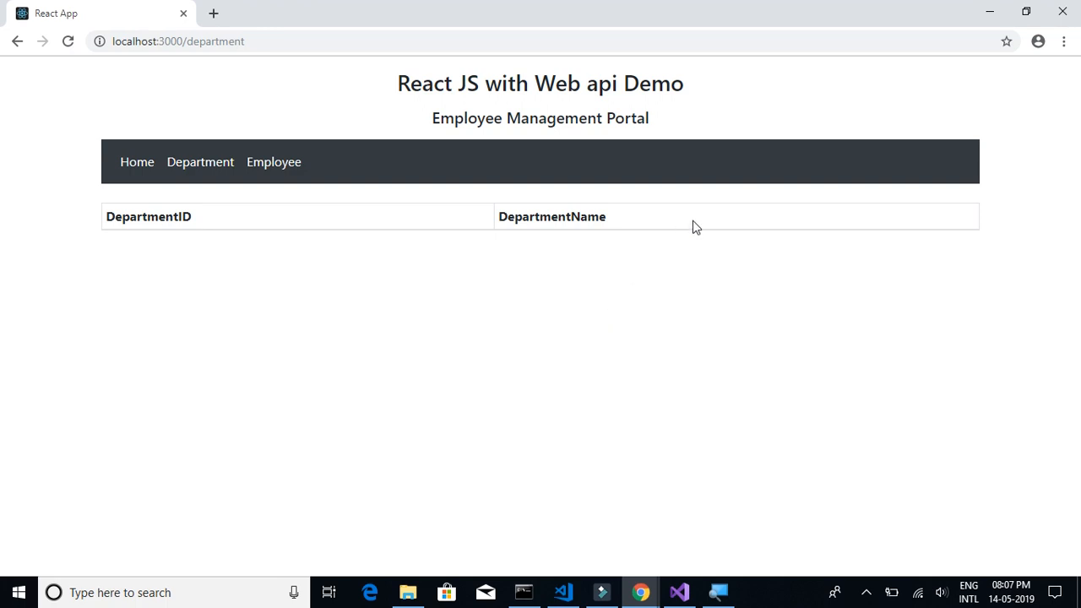
pyautogui.moveTo(763, 233)
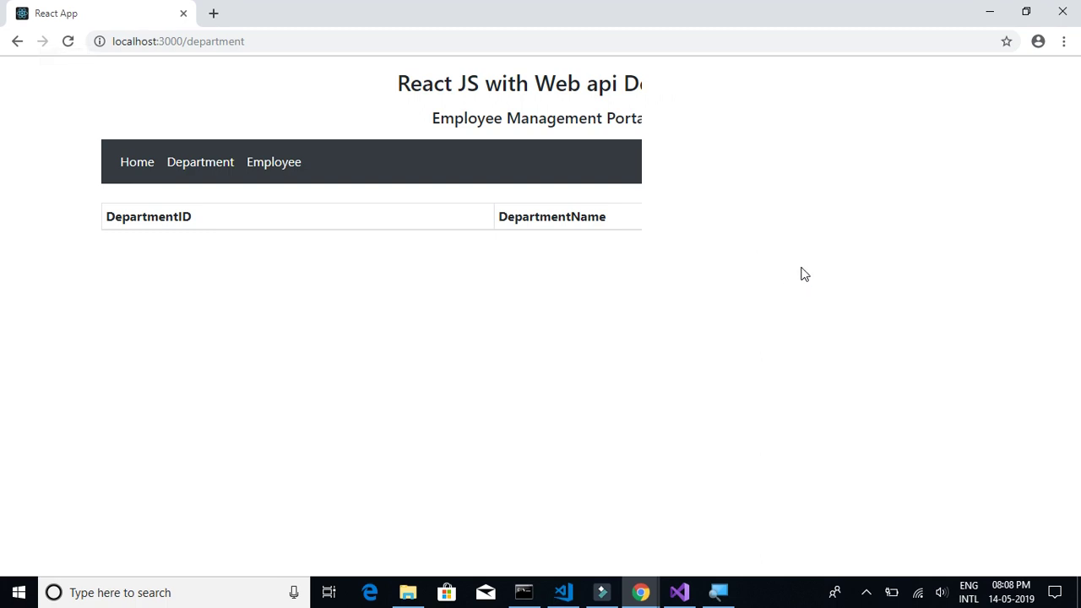
# Open Chrome DevTools' Console to see the CORS error blocking the department API fetch.
pyautogui.press('F12')
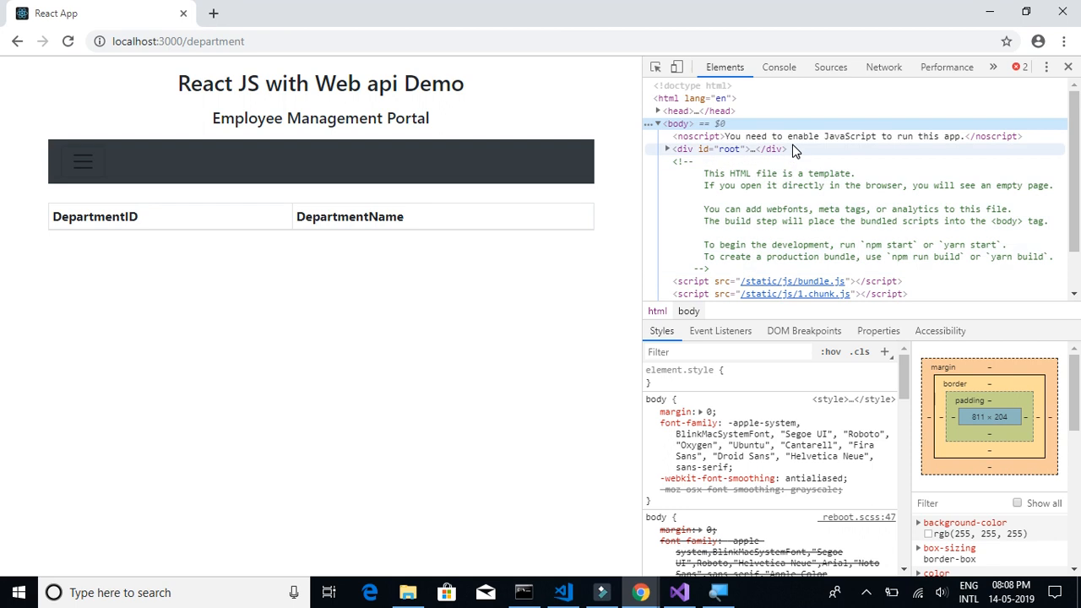
pyautogui.click(779, 66)
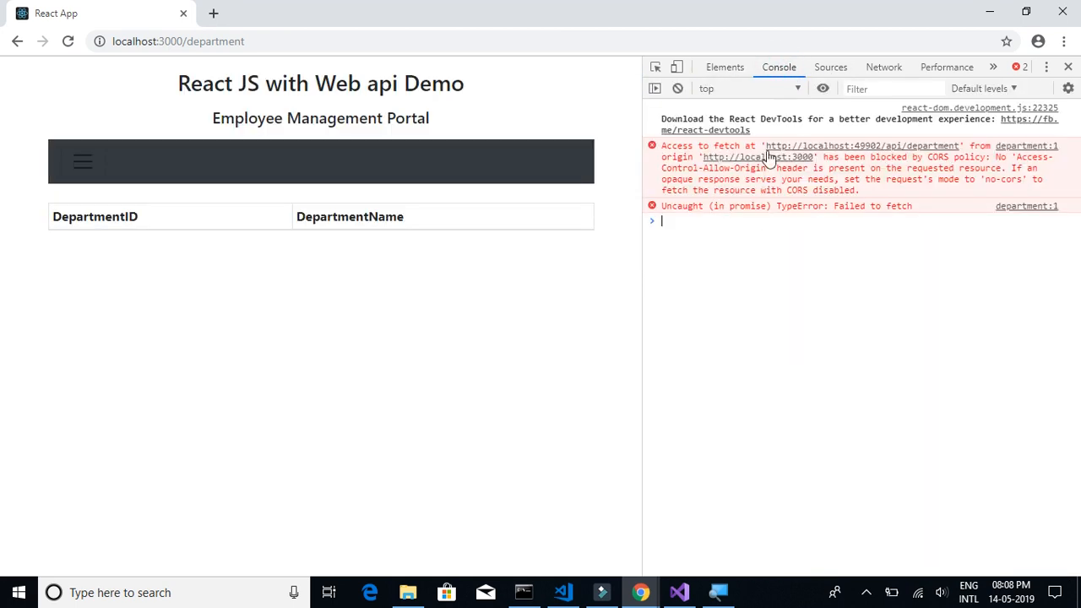
pyautogui.moveTo(737, 180)
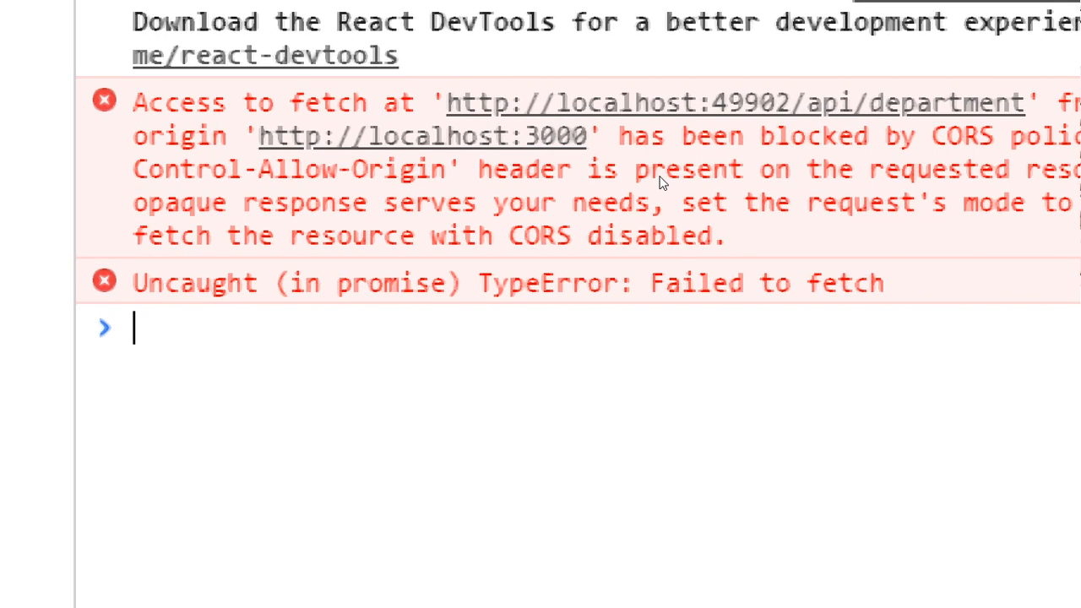
pyautogui.moveTo(714, 169)
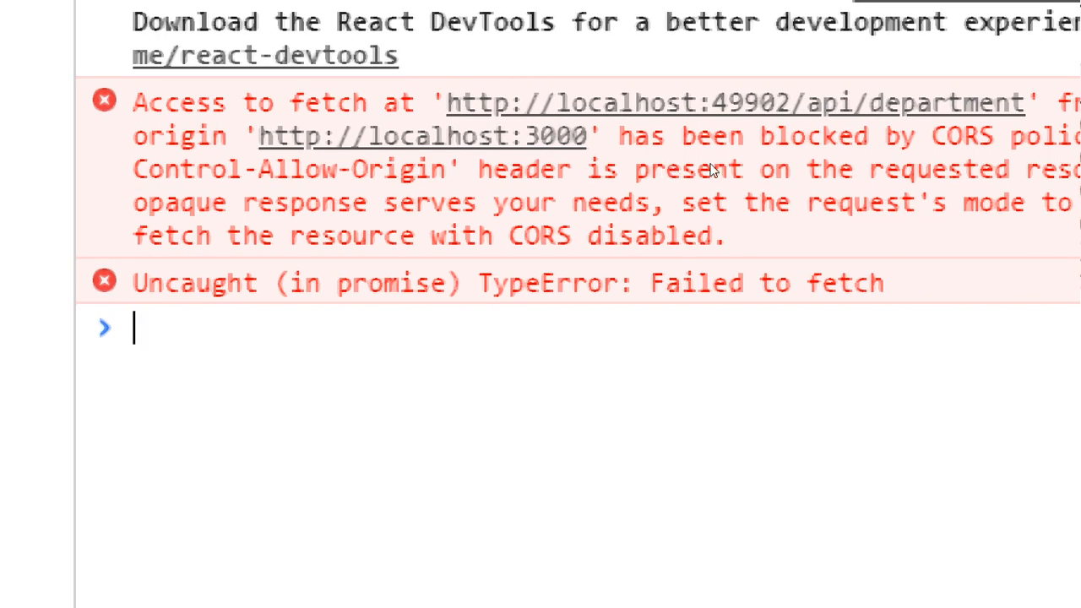
pyautogui.moveTo(952, 165)
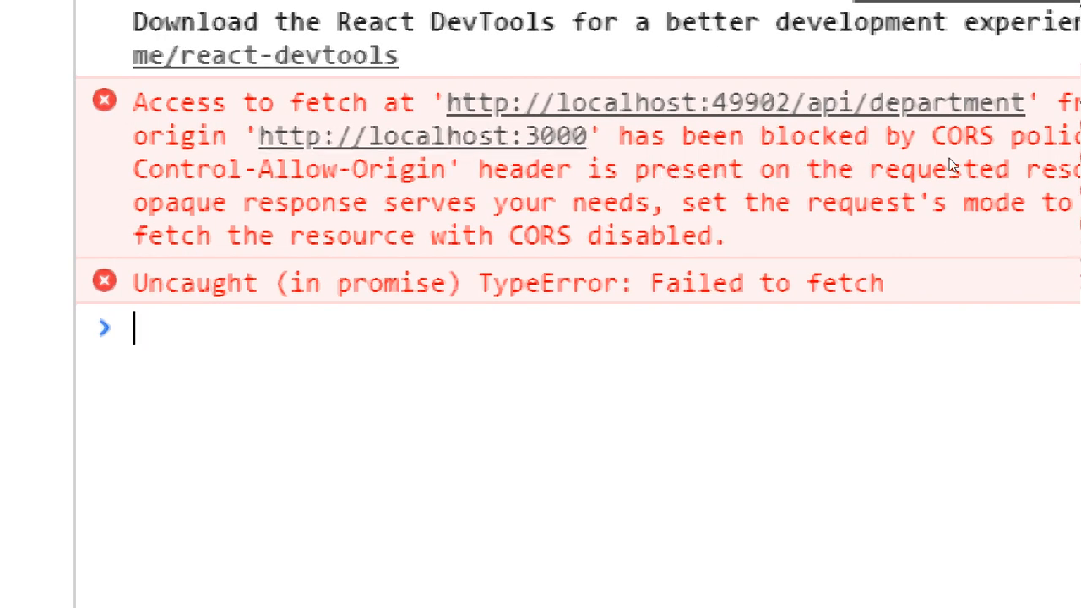